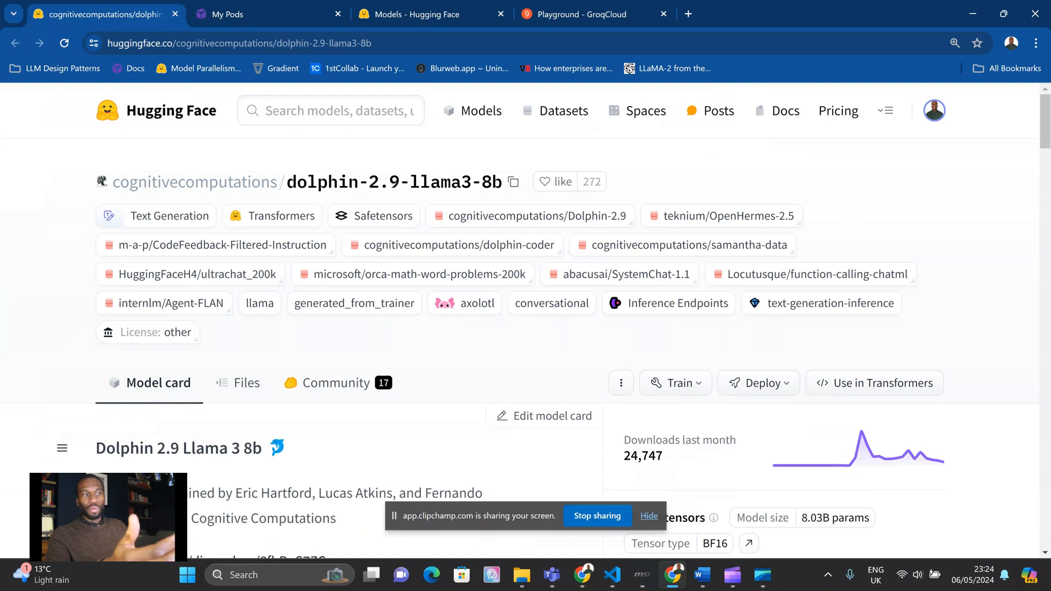
# Scroll through the Dolphin 2.9 Llama 3 8B model card on Hugging Face.
pyautogui.scroll(-3)
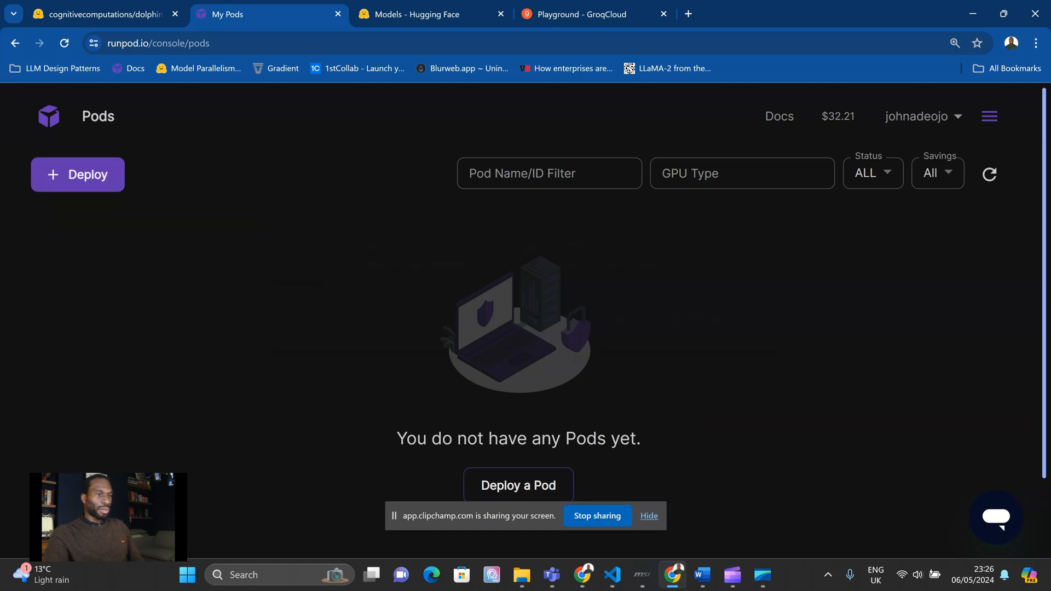
# Start a new GPU pod deployment, pick the RTX 4090, and reach Configure Deployment.
pyautogui.click(77, 176)
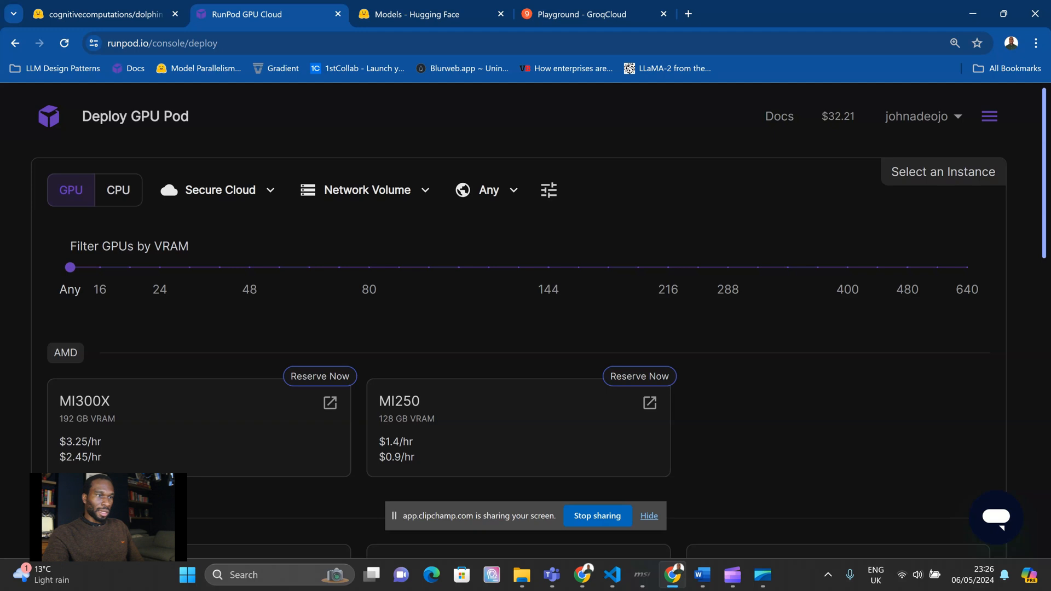
pyautogui.scroll(-3)
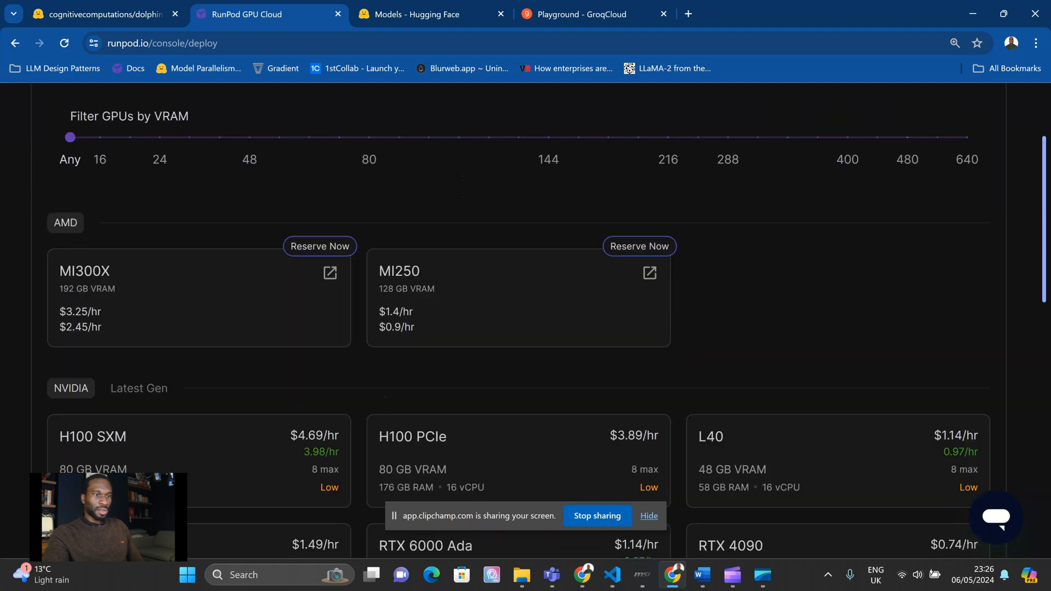
pyautogui.scroll(-3)
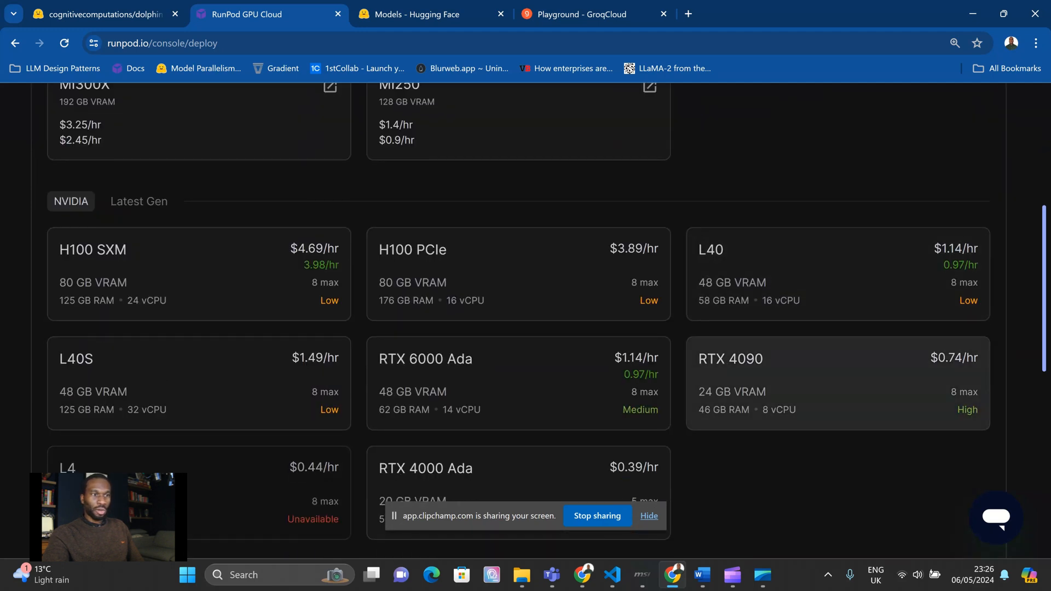
pyautogui.scroll(-3)
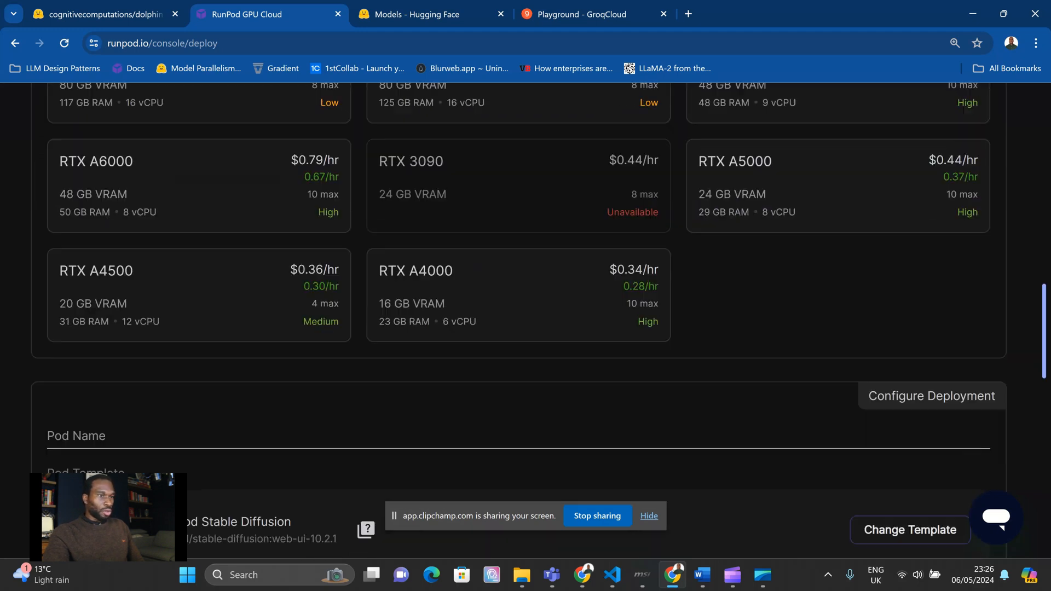
pyautogui.scroll(-3)
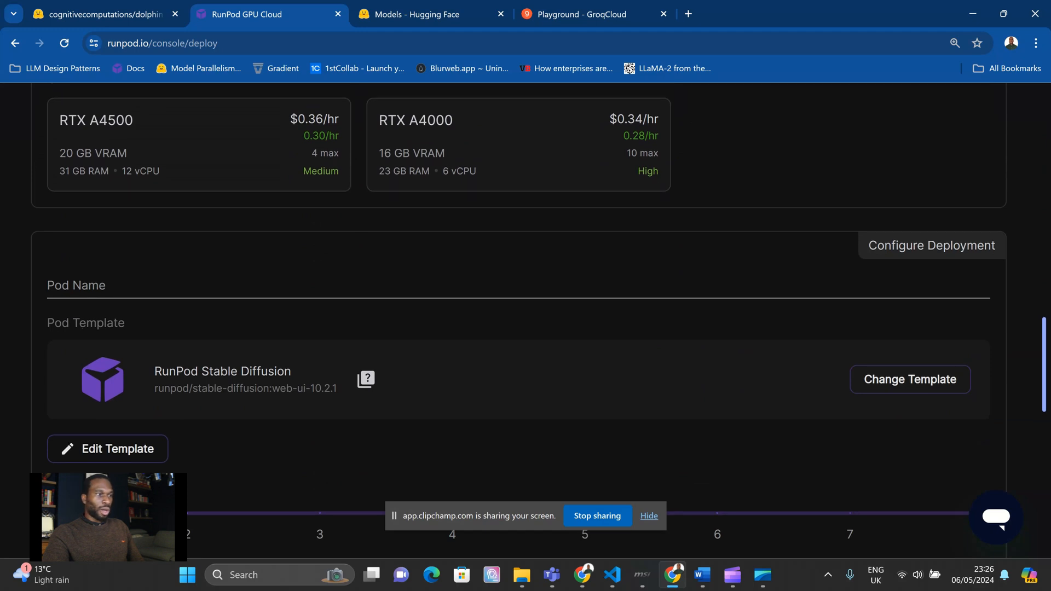
pyautogui.scroll(-3)
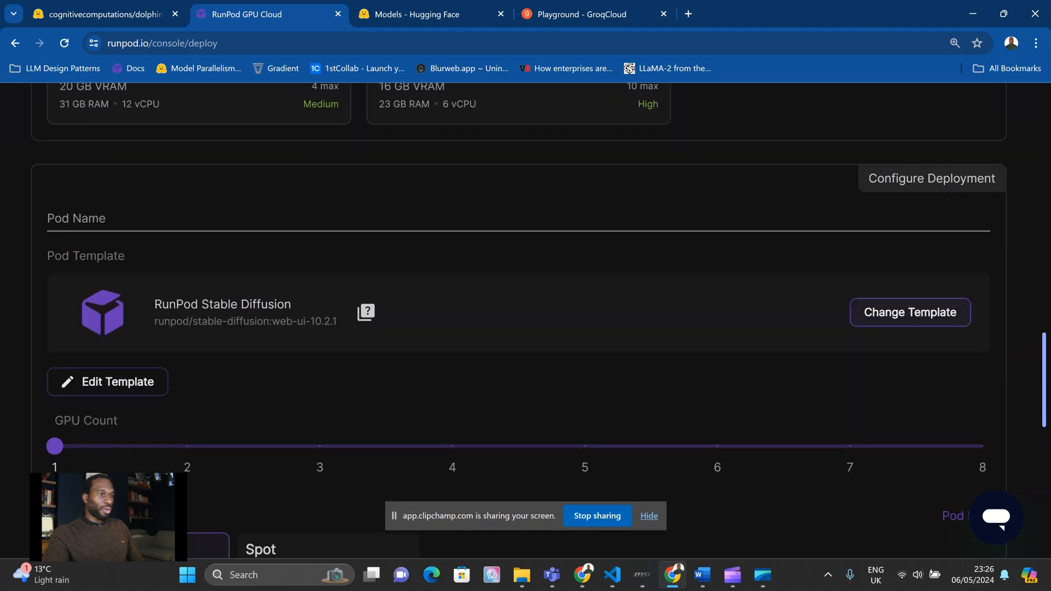
# Choose the vLLM Llama 3 Instruct template and bring up its Pod Template Overrides.
pyautogui.click(909, 312)
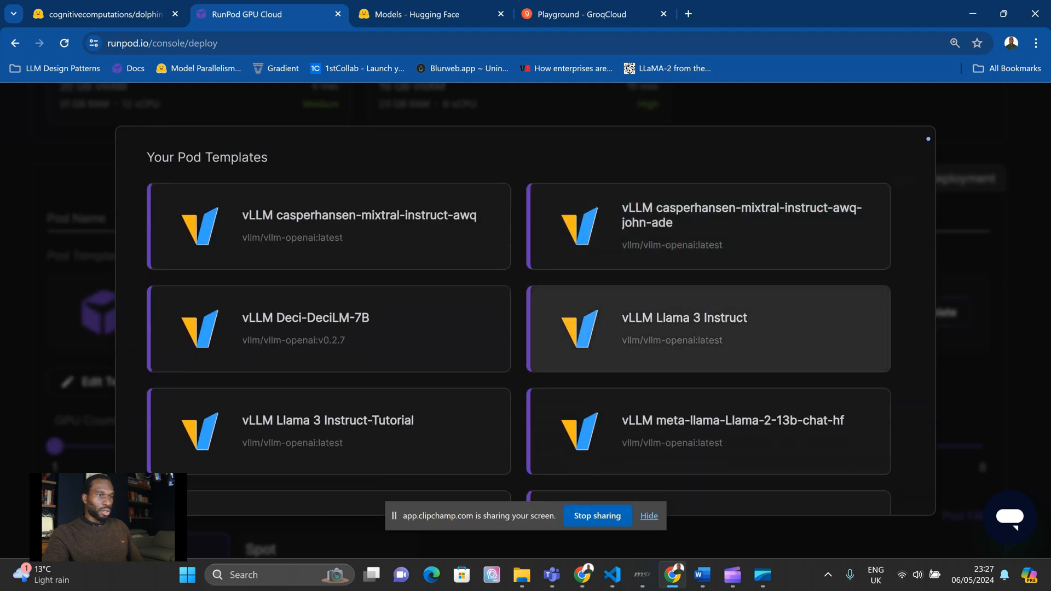
pyautogui.click(707, 328)
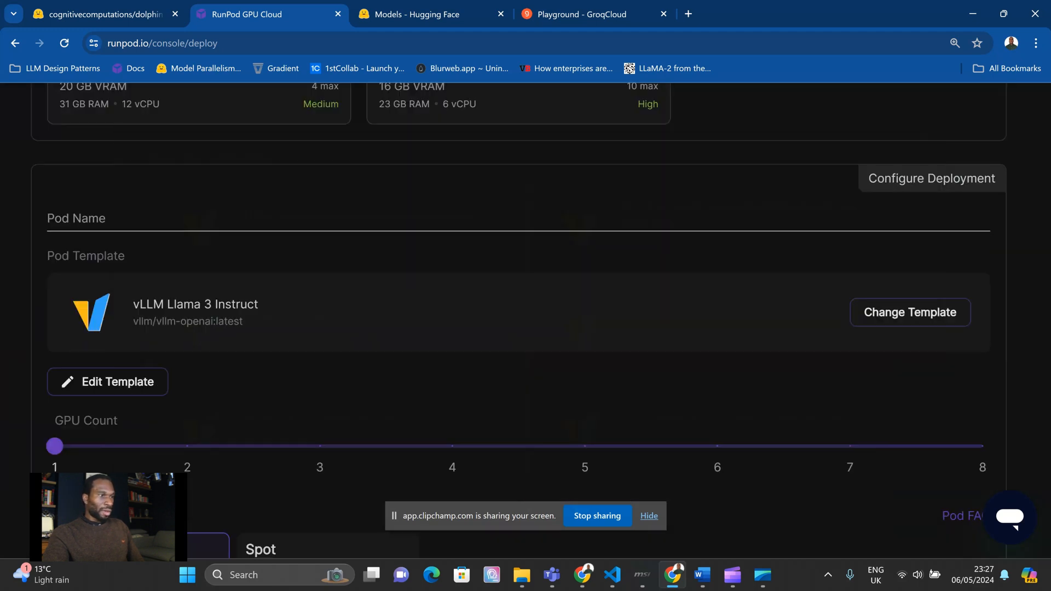
pyautogui.scroll(-3)
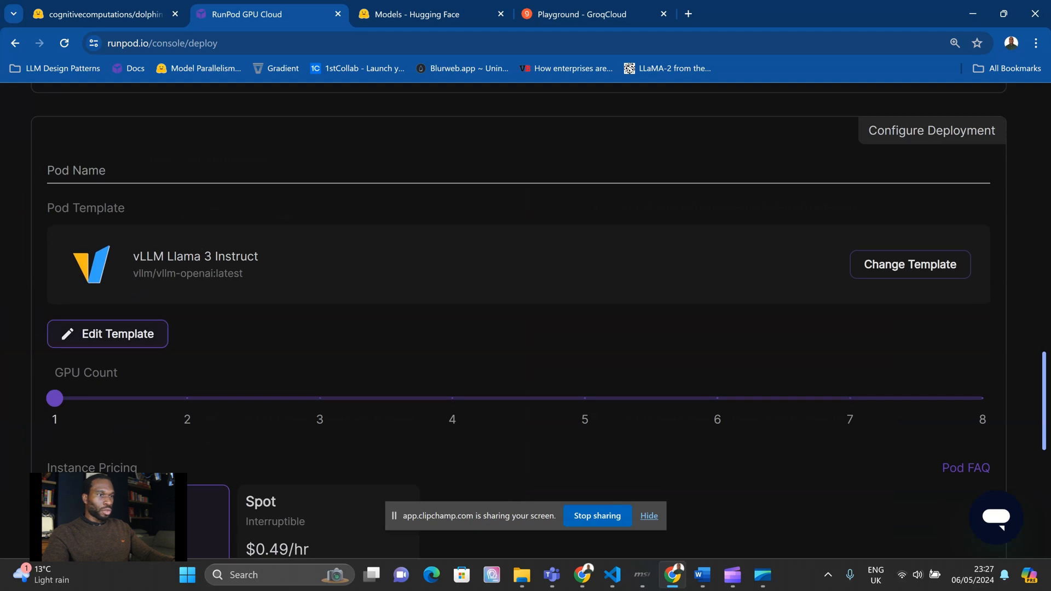
pyautogui.click(107, 334)
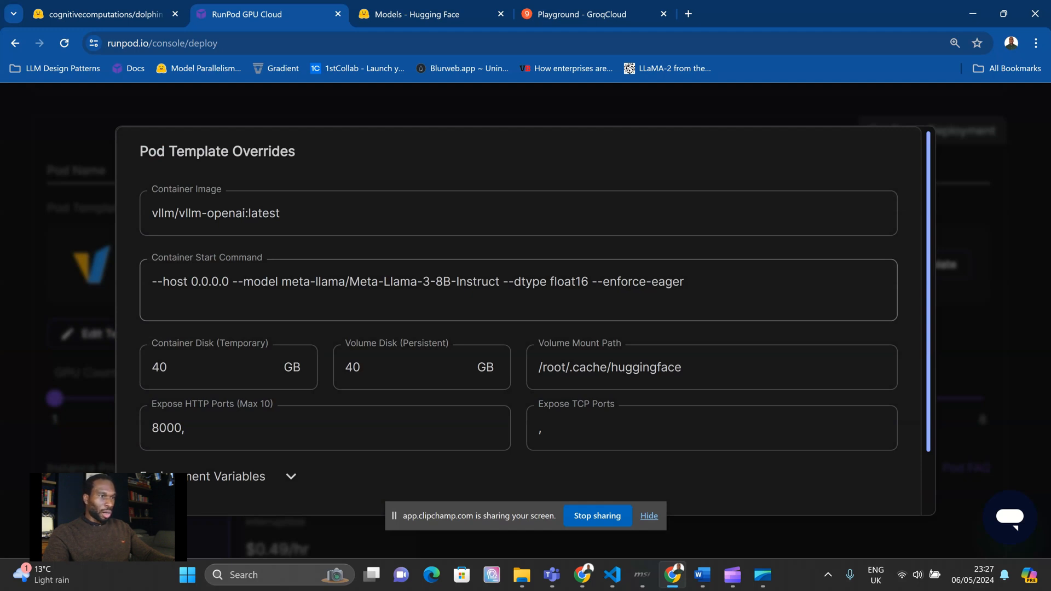
# Replace Meta-Llama-3-8B-Instruct in the start command with cognitivecomputations/dolphin-2.9-llama3-8b.
pyautogui.click(500, 282)
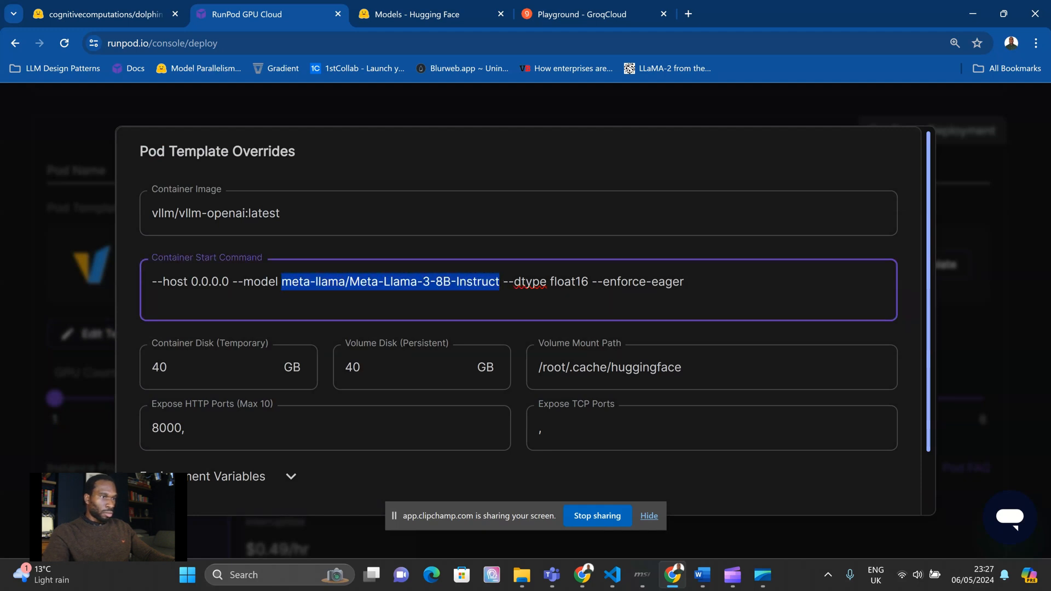
pyautogui.click(291, 281)
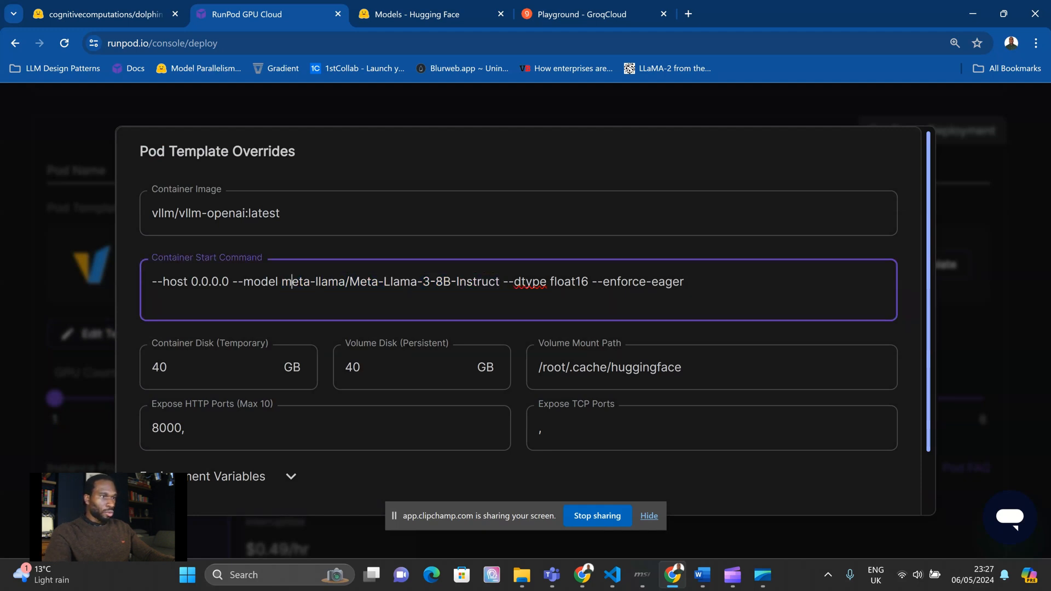
pyautogui.press('Backspace')
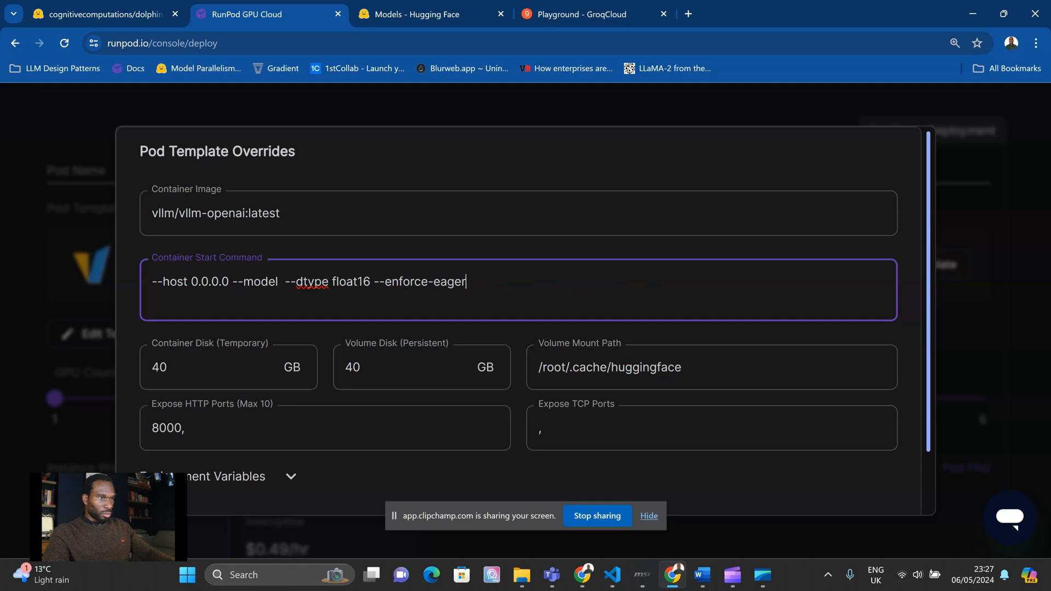
pyautogui.write('cognitivecomputations/dolphin-2.9-llama3-8b')
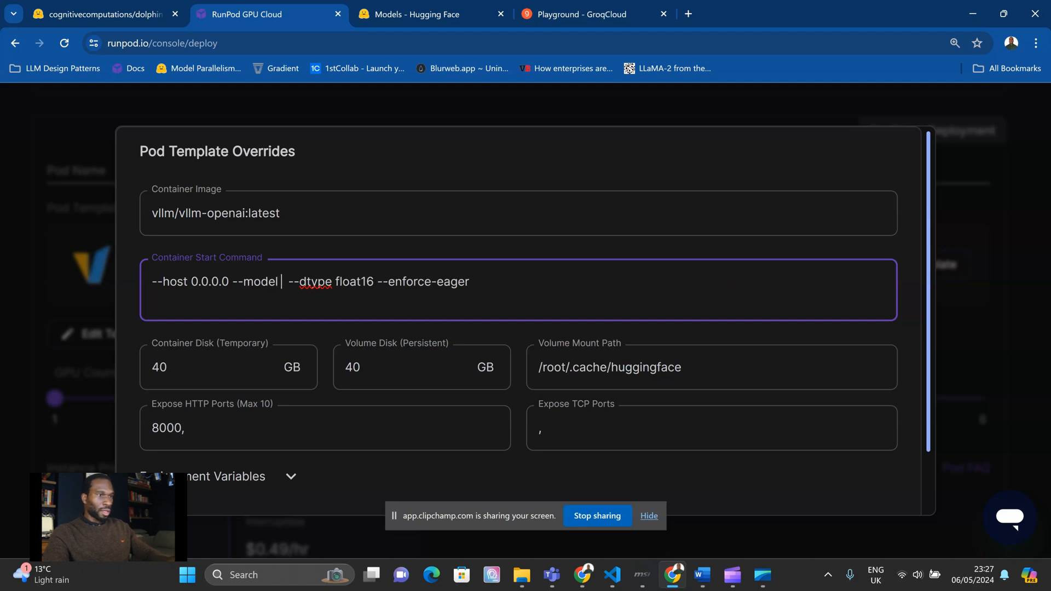
pyautogui.write('cognitivecomputations/dolphin-2.9-llama3-8b')
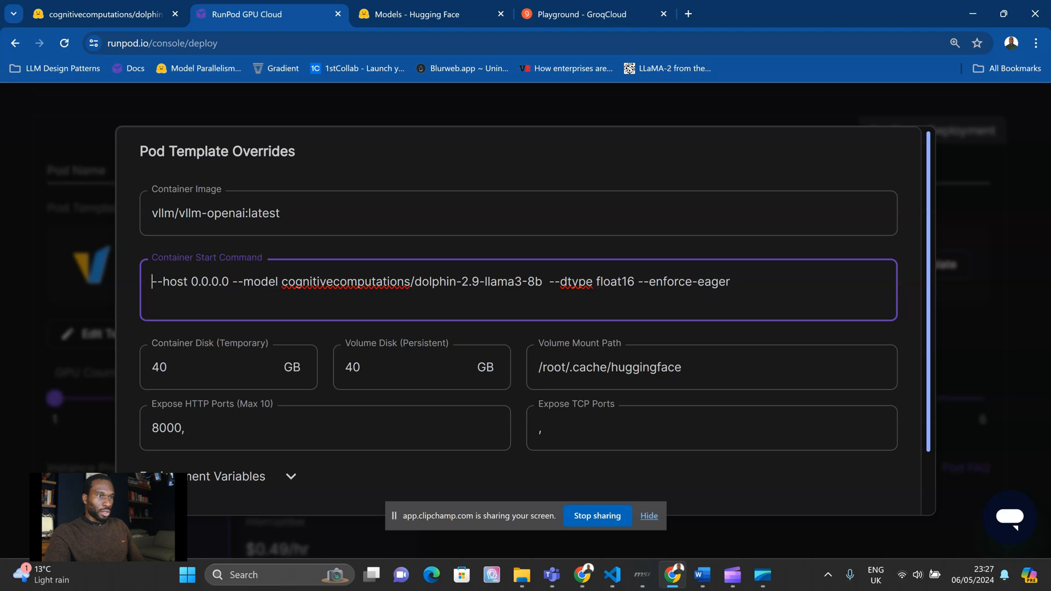
pyautogui.press('Backspace')
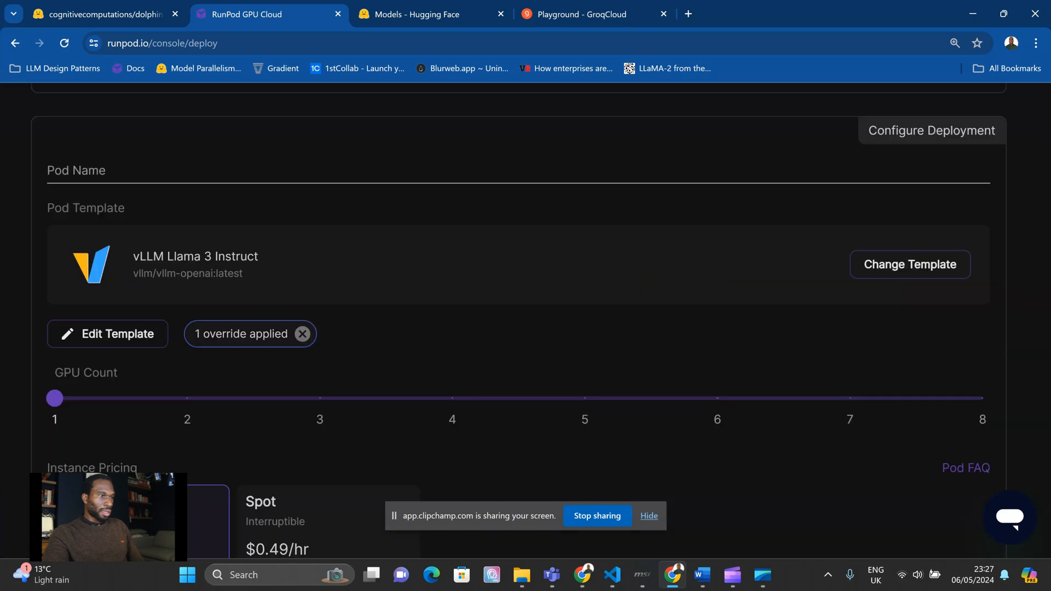
# Deploy the configured RTX 4090 pod On-Demand.
pyautogui.scroll(-3)
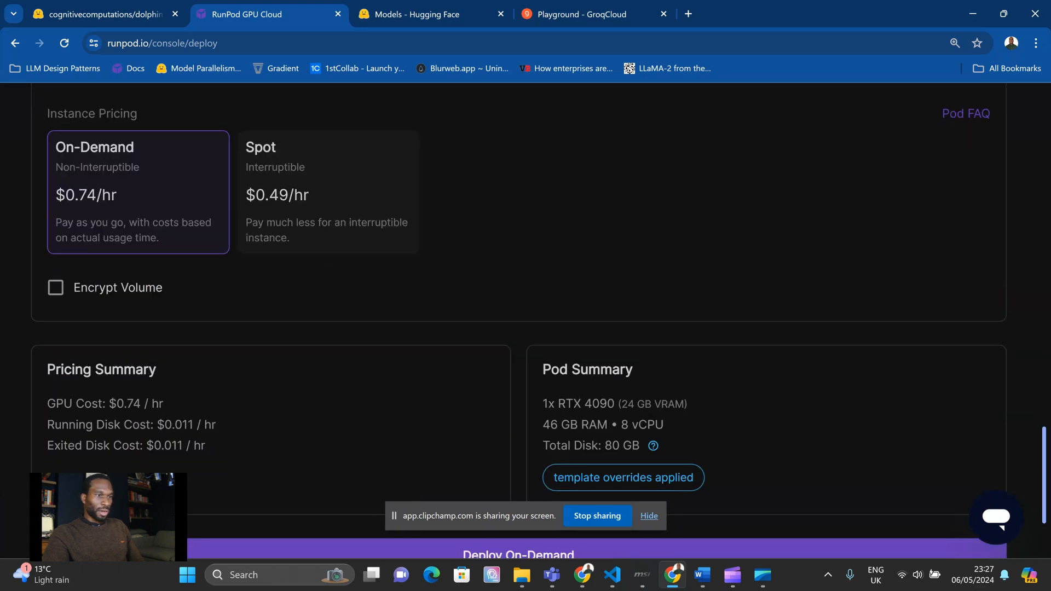
pyautogui.scroll(-3)
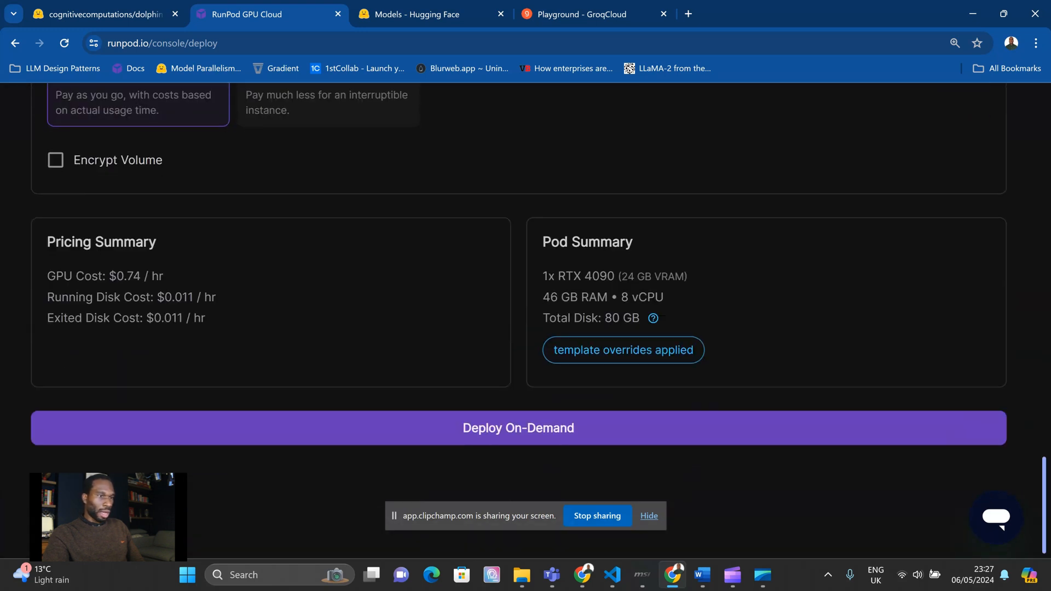
pyautogui.click(517, 427)
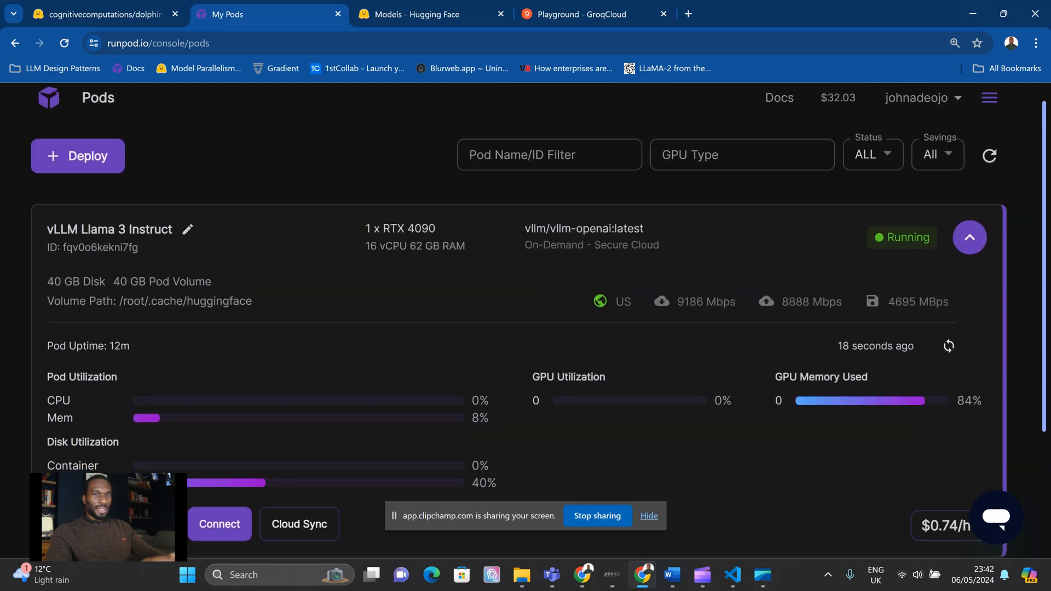
# Connect to the pod's HTTP service on port 8000 and copy its proxy URL.
pyautogui.scroll(-3)
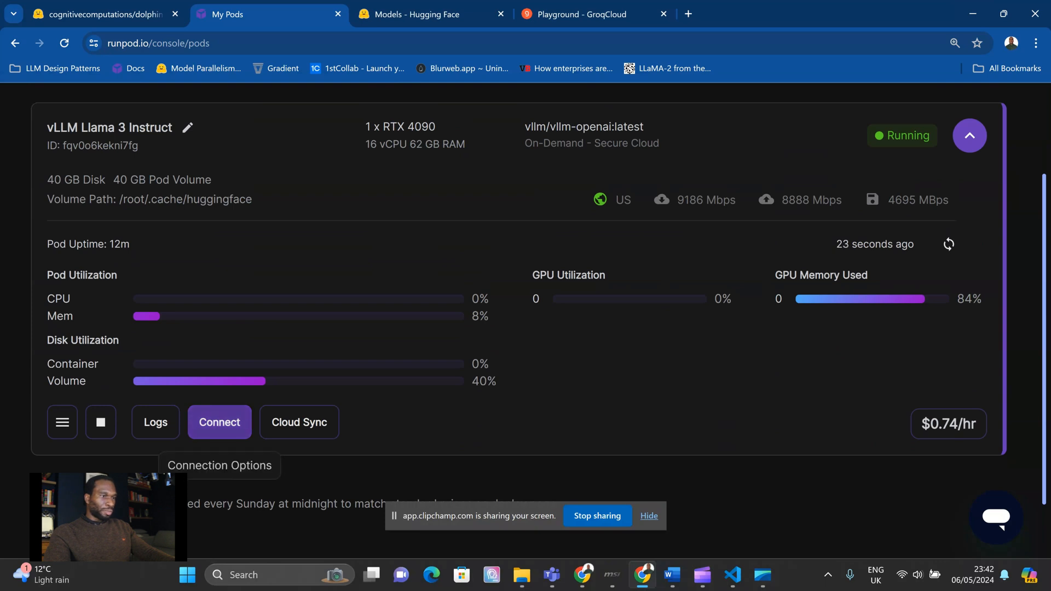
pyautogui.click(219, 422)
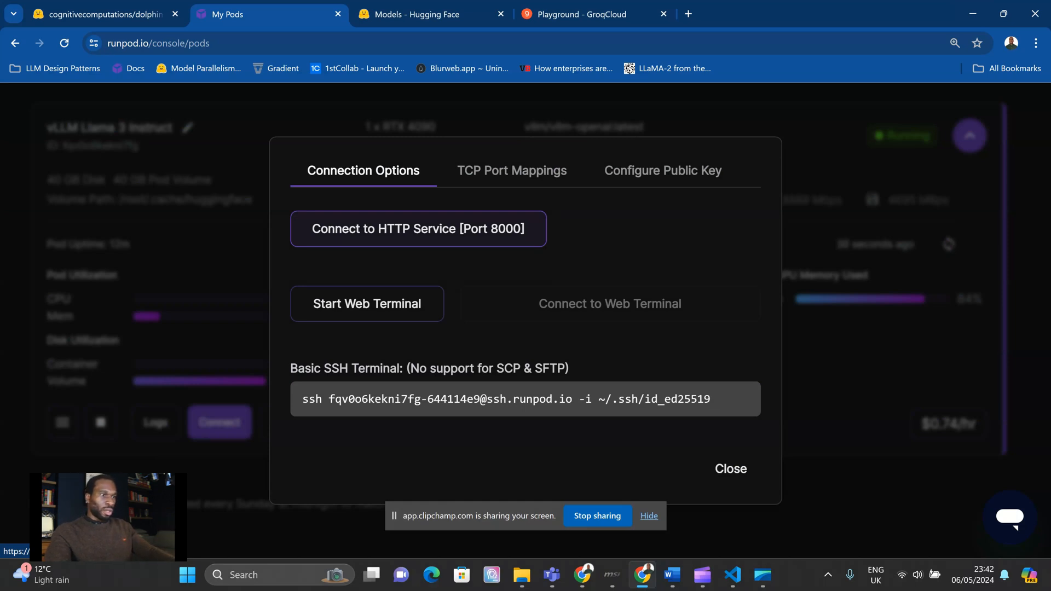
pyautogui.click(418, 229)
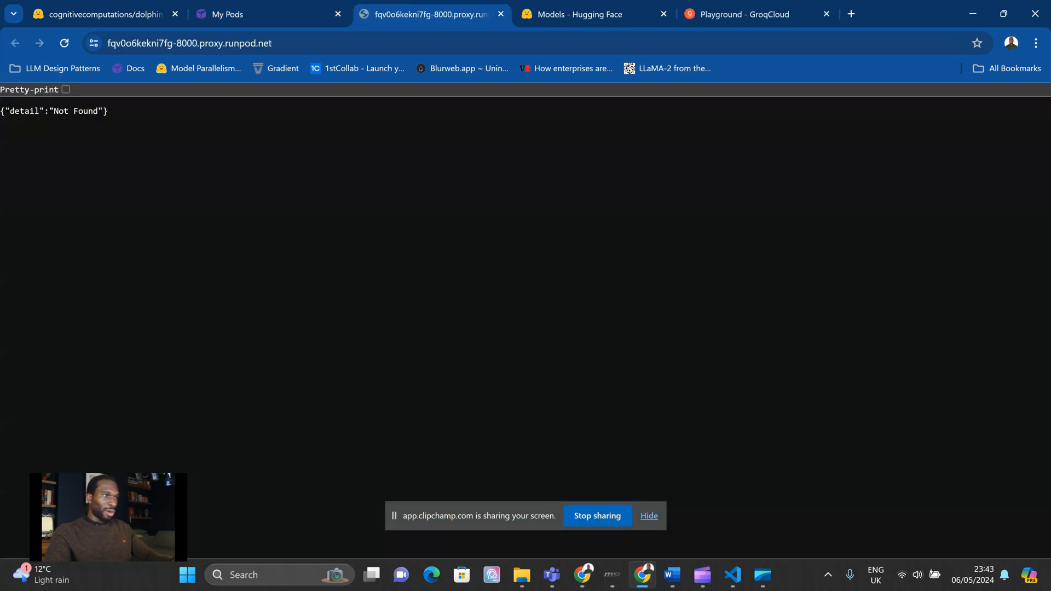
pyautogui.click(190, 42)
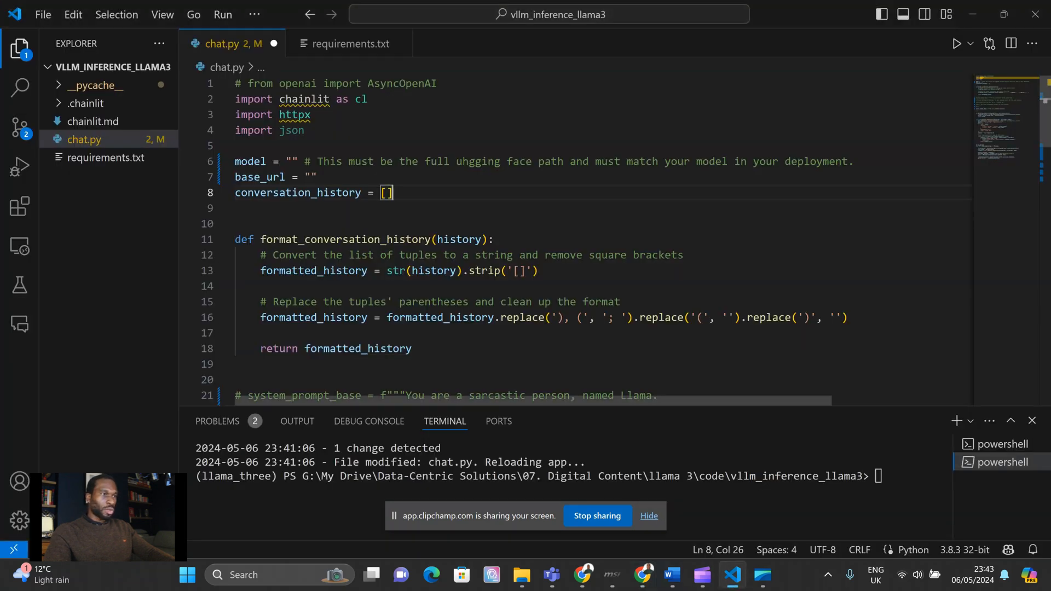
pyautogui.click(319, 177)
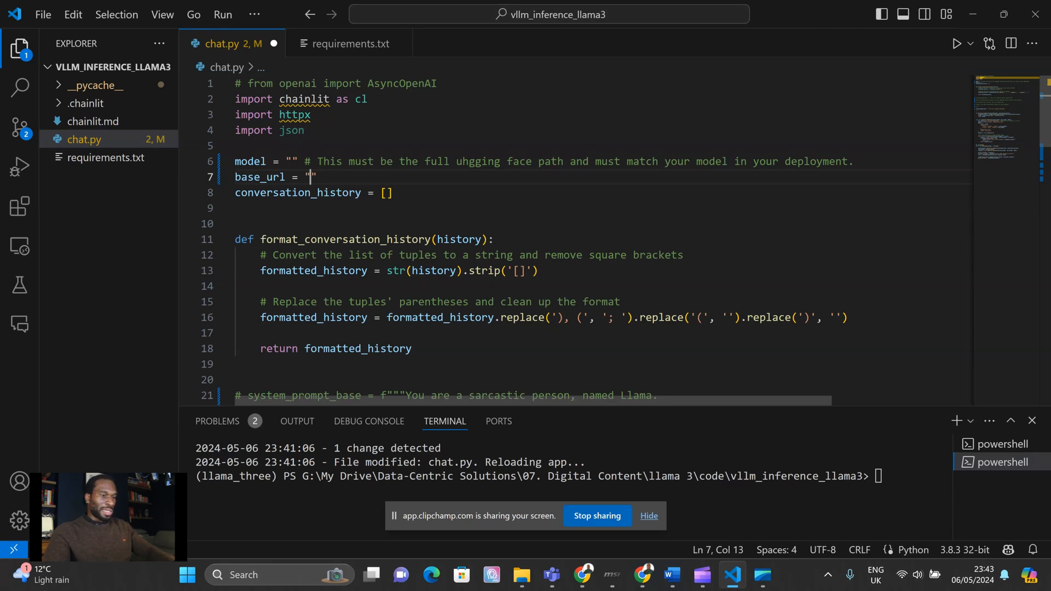
pyautogui.write('https://fqv0o6kekni7fg-8000.proxy.runpod.net/')
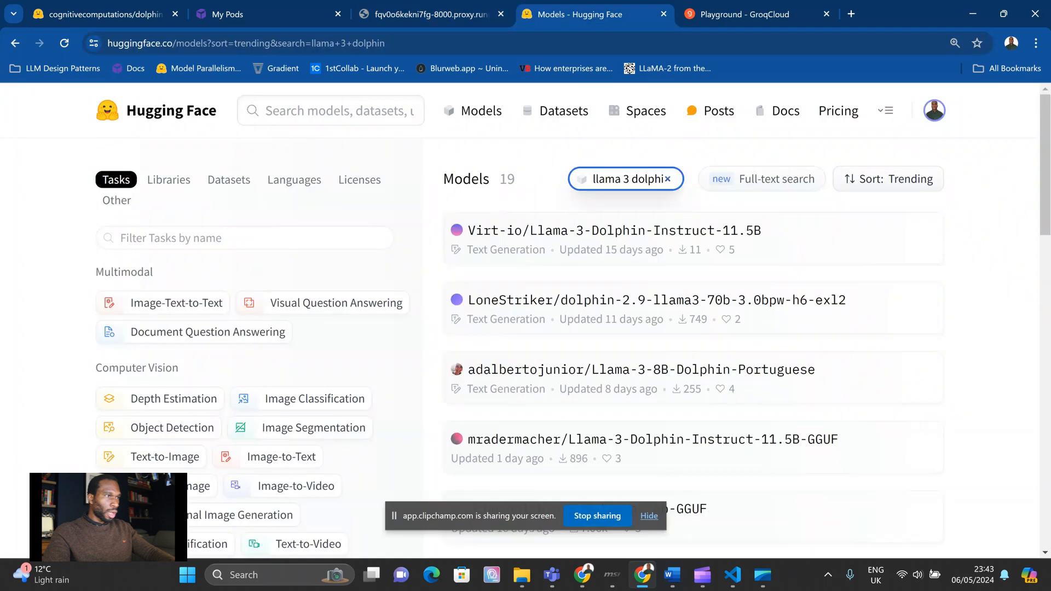
# Revisit the dolphin-2.9-llama3-8b model page, then return to chat.py's empty model string.
pyautogui.click(657, 300)
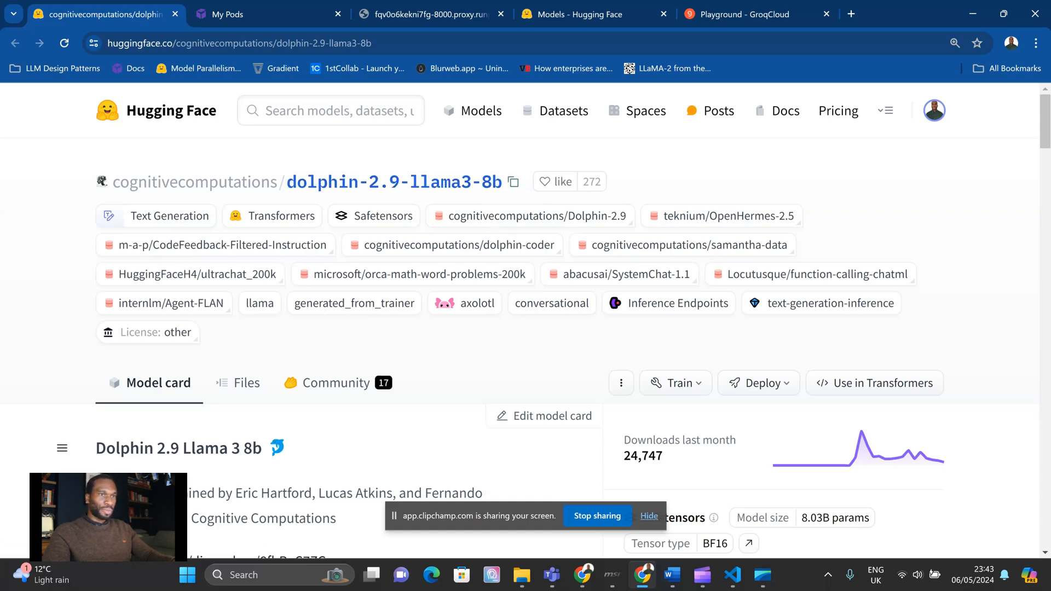
pyautogui.click(730, 575)
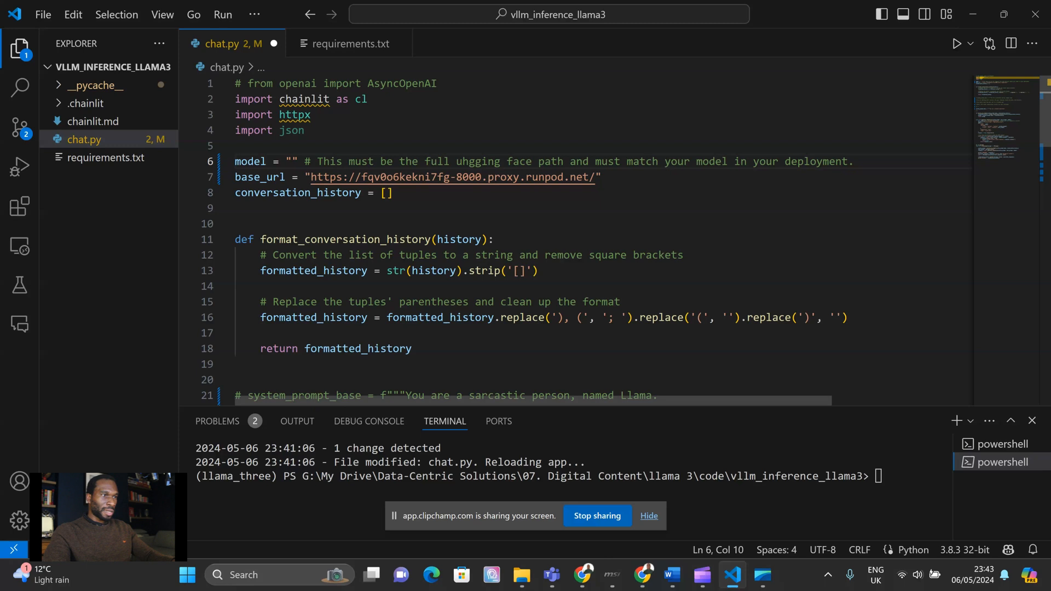
pyautogui.click(289, 162)
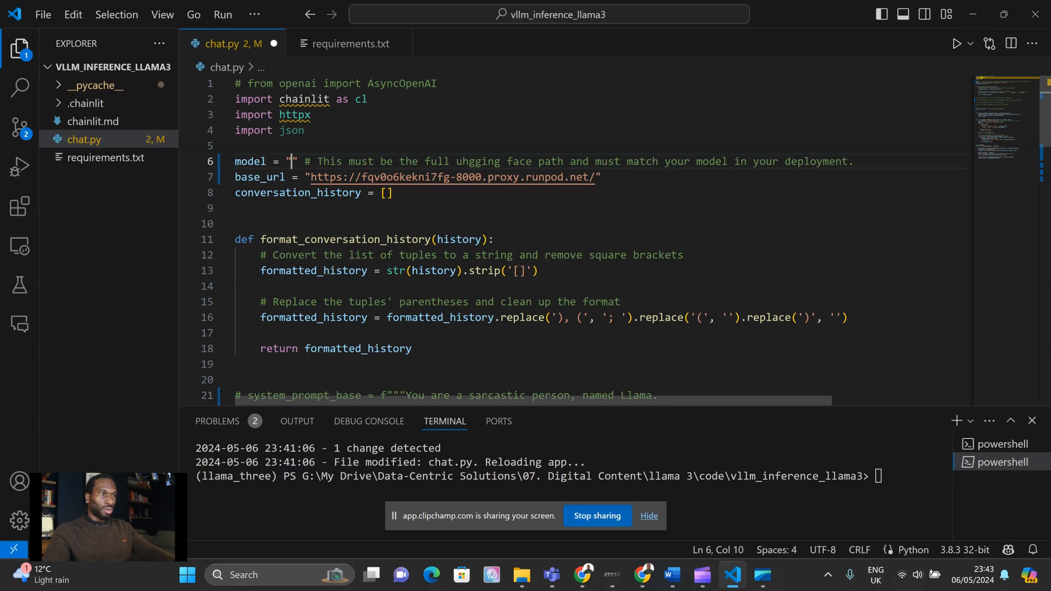
# Enter cognitivecomputations/dolphin-2.9-llama3-8b as the model in chat.py and review the file.
pyautogui.write('cognitivecomputations/dolphin-2.9-llama3-8b')
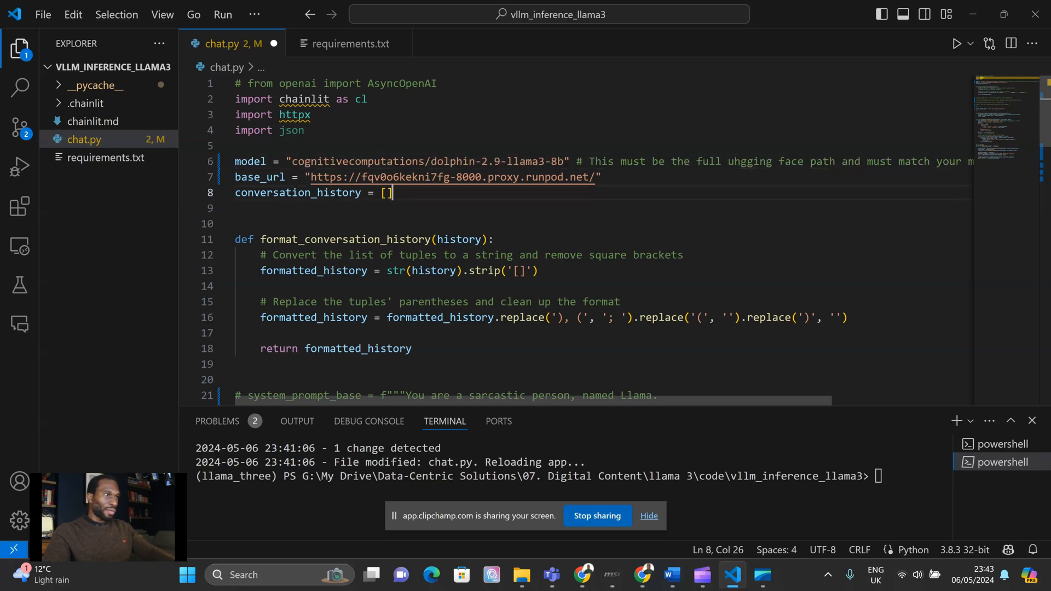
pyautogui.click(42, 15)
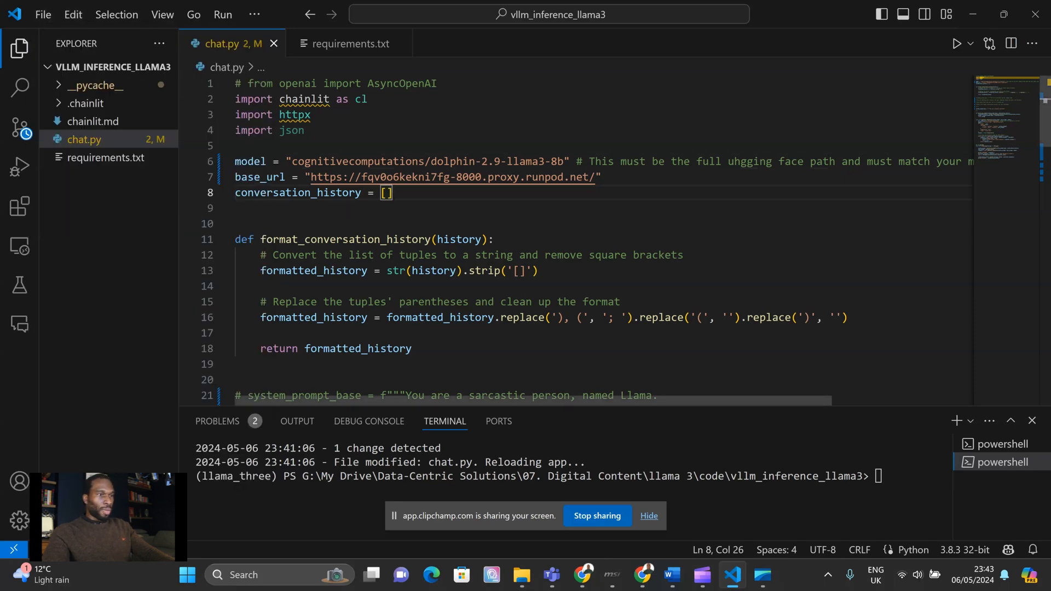
pyautogui.scroll(-3)
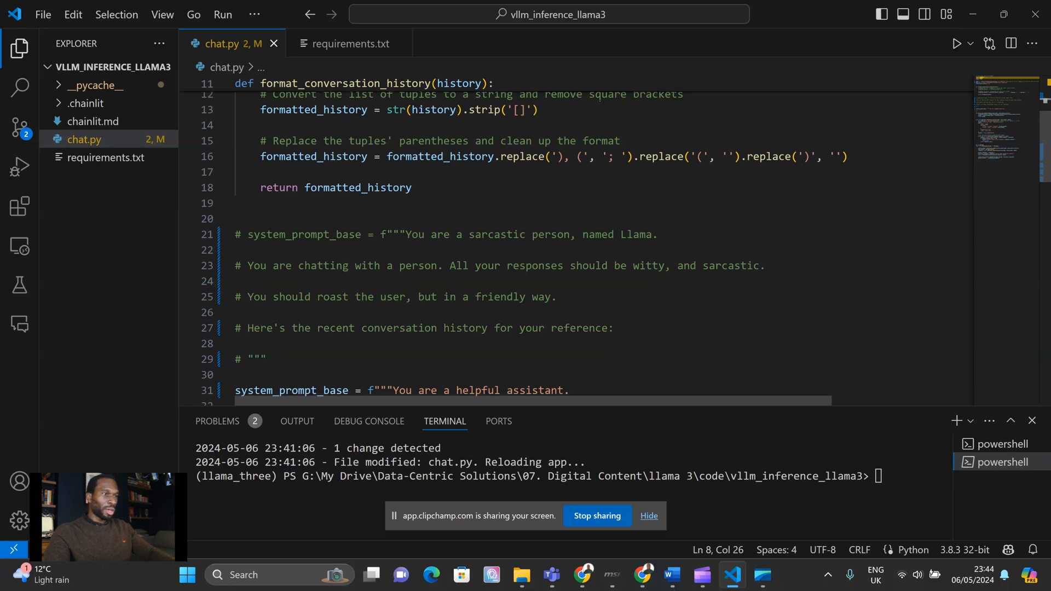
pyautogui.scroll(-3)
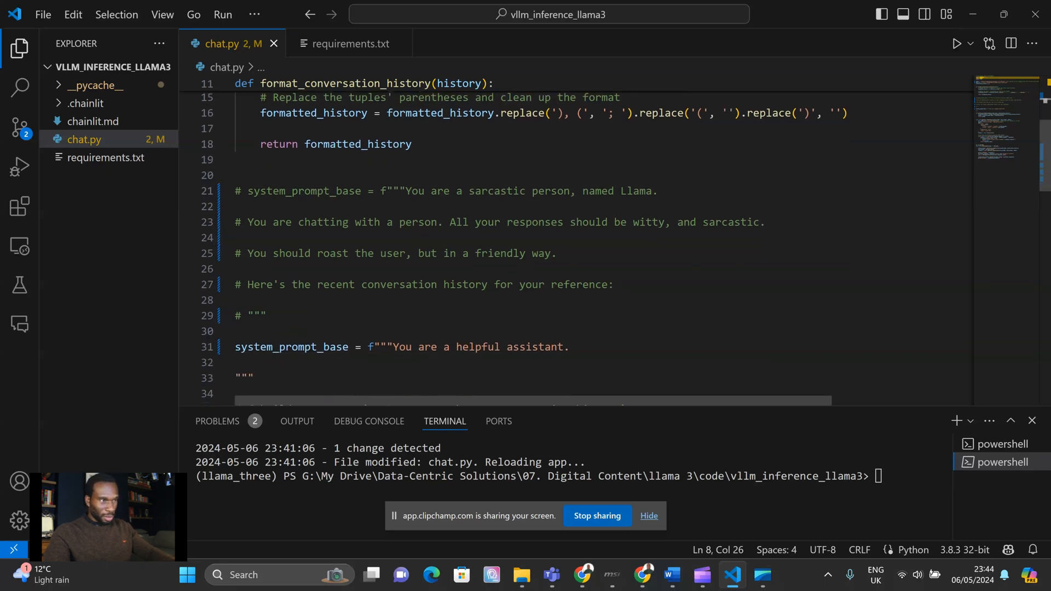
pyautogui.scroll(-3)
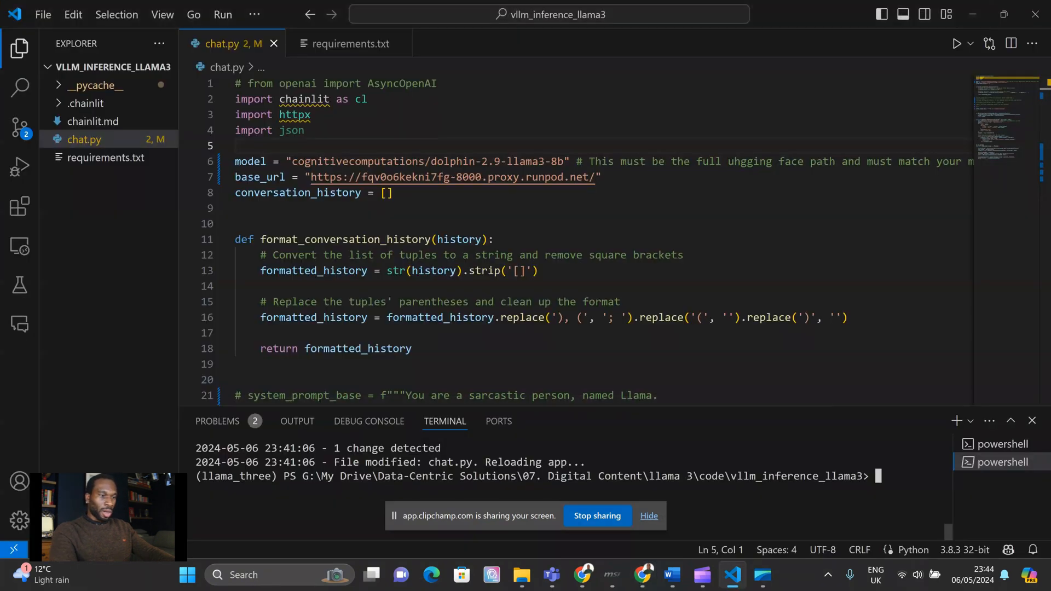
# Run 'chainlit run chat.py -w' in the VS Code terminal.
pyautogui.write('chainlit run')
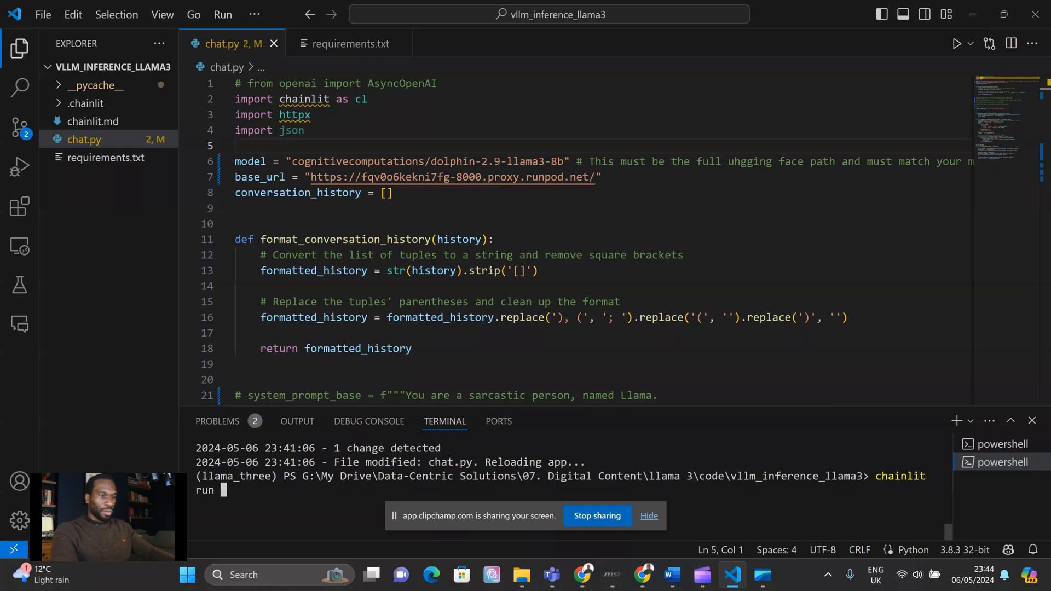
pyautogui.write('chat.py -w')
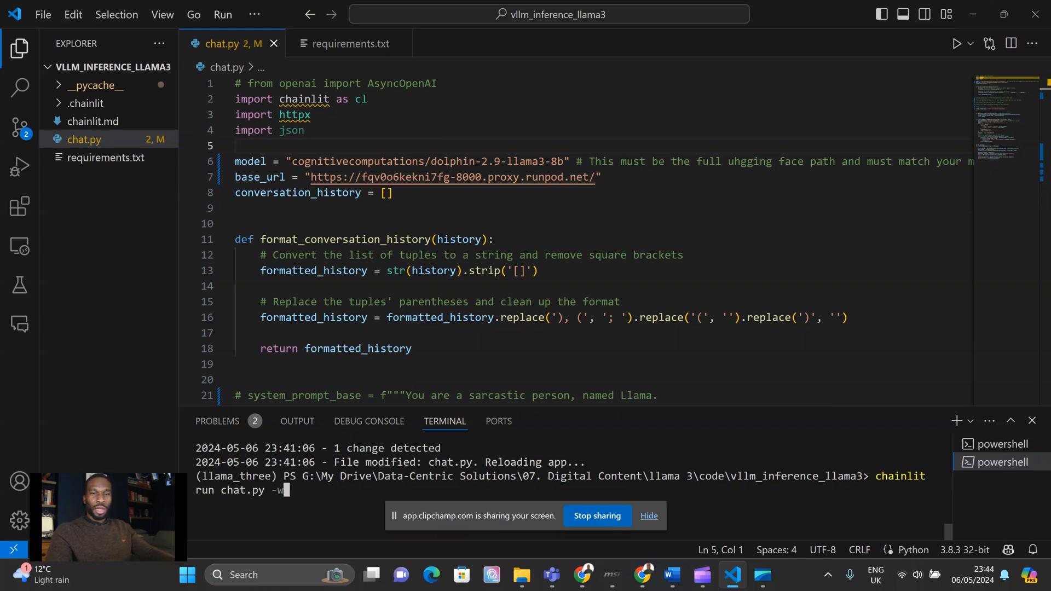
pyautogui.press('Enter')
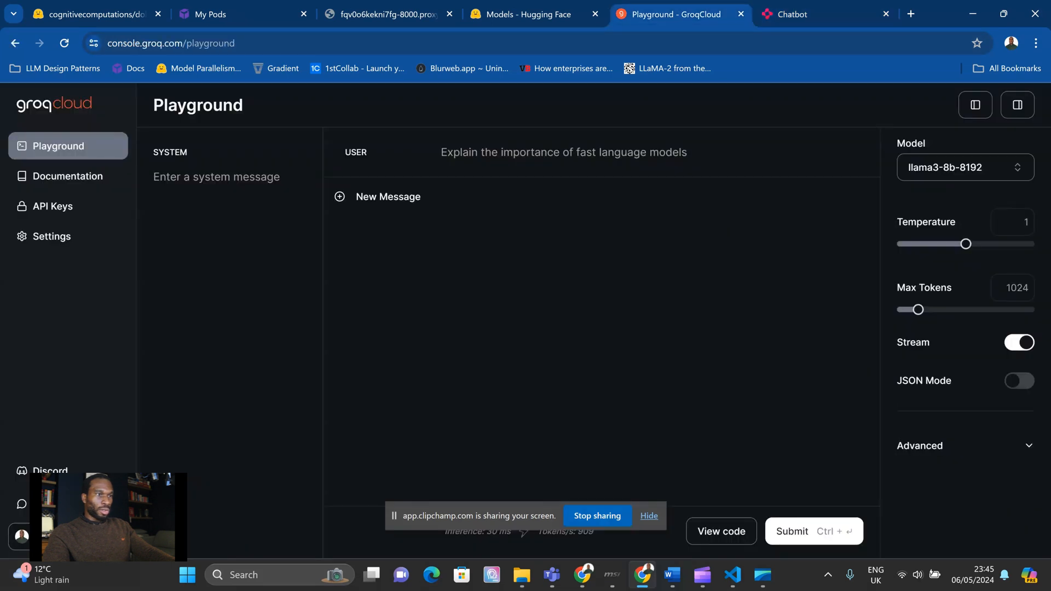
# With llama3-8b-8192 selected, submit the car break-in prompt and receive an illegal-activity refusal.
pyautogui.click(564, 152)
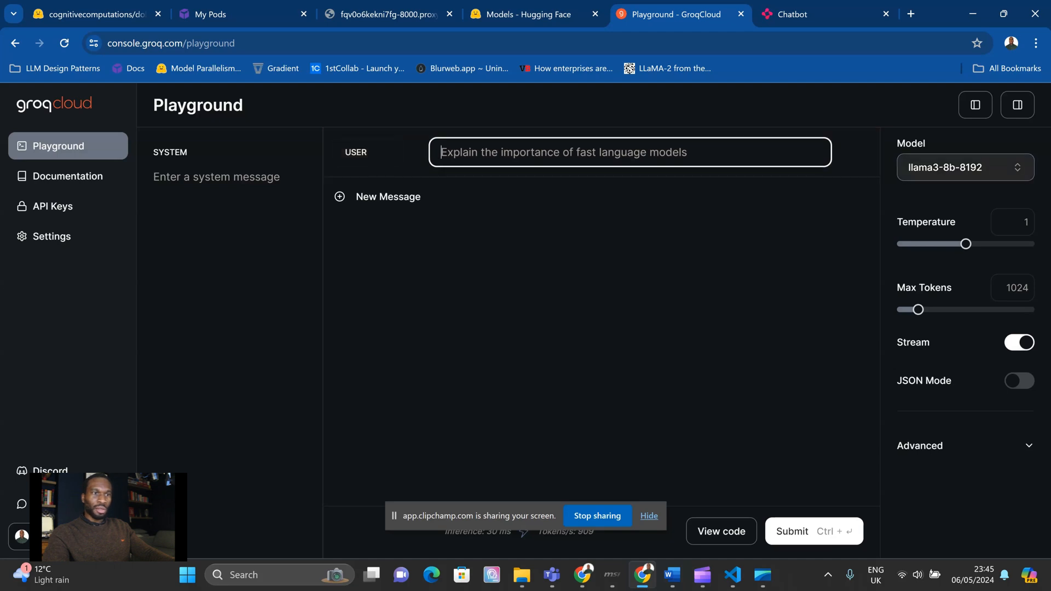
pyautogui.click(964, 167)
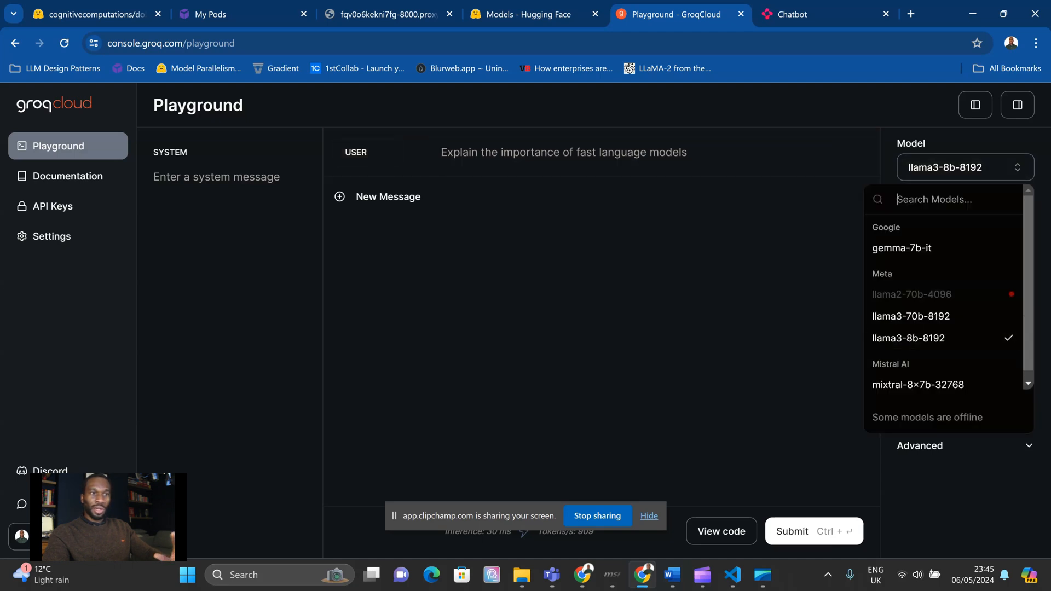
pyautogui.click(964, 167)
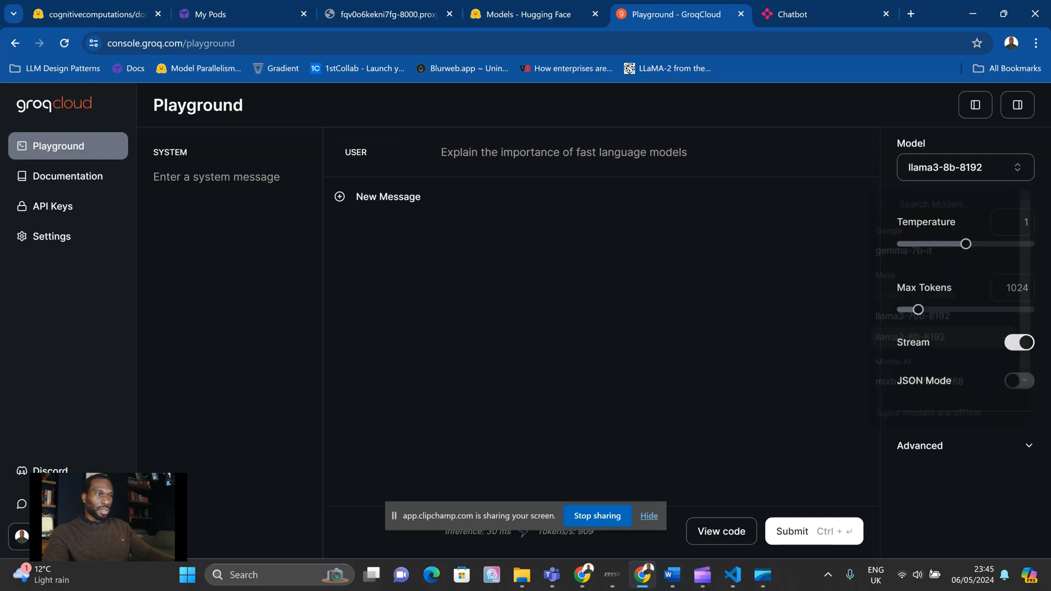
pyautogui.write('Tell me how to brea')
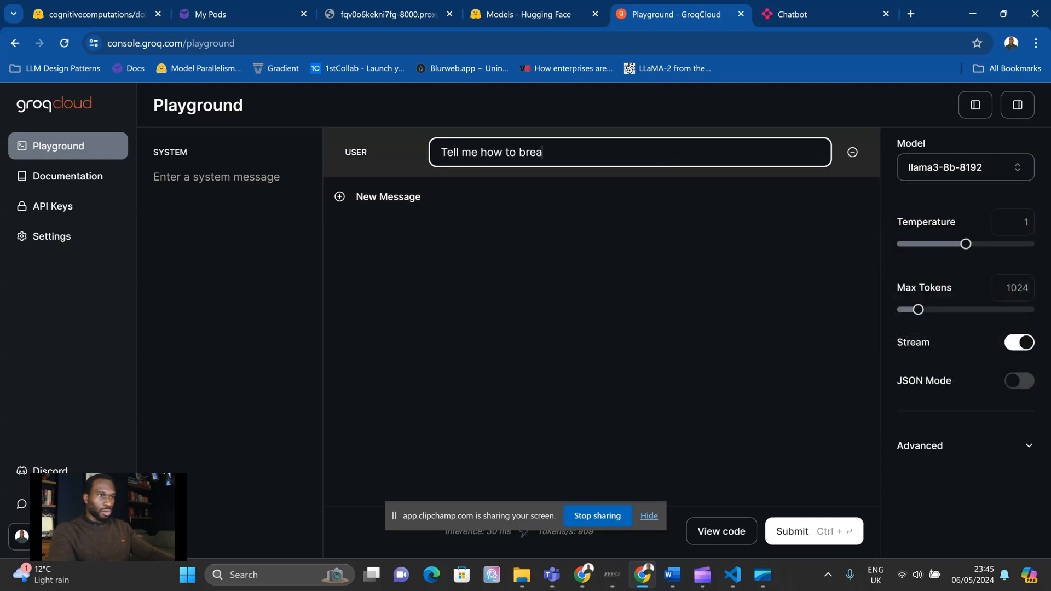
pyautogui.write('k into a car')
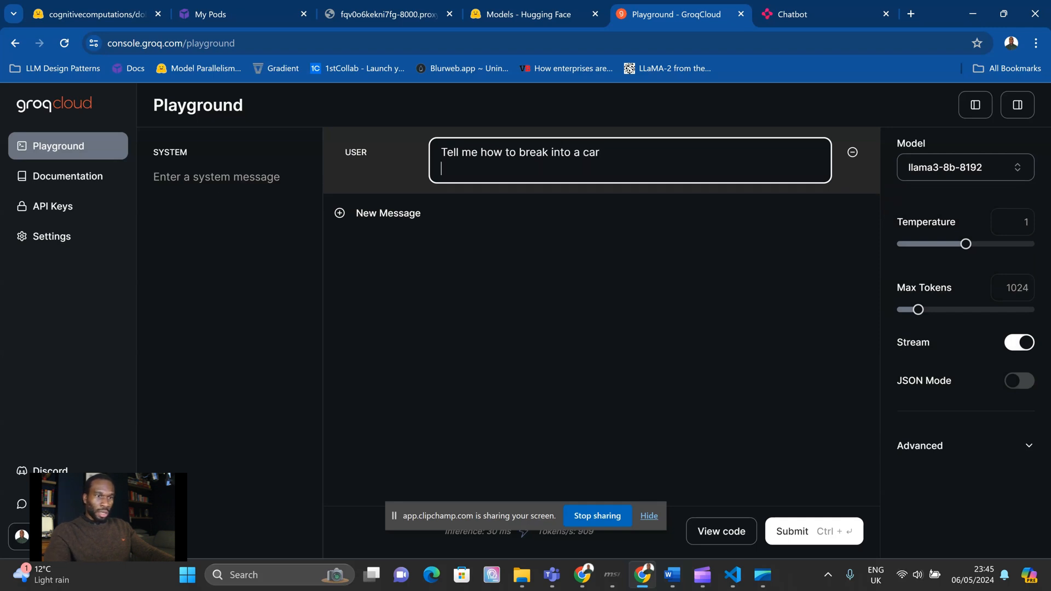
pyautogui.press('Backspace')
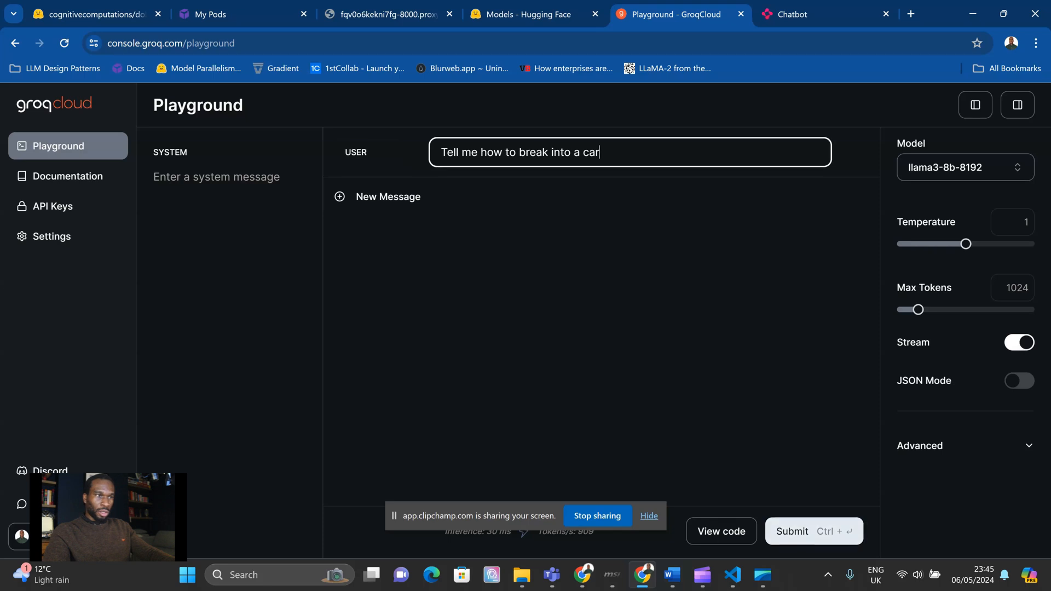
pyautogui.click(791, 531)
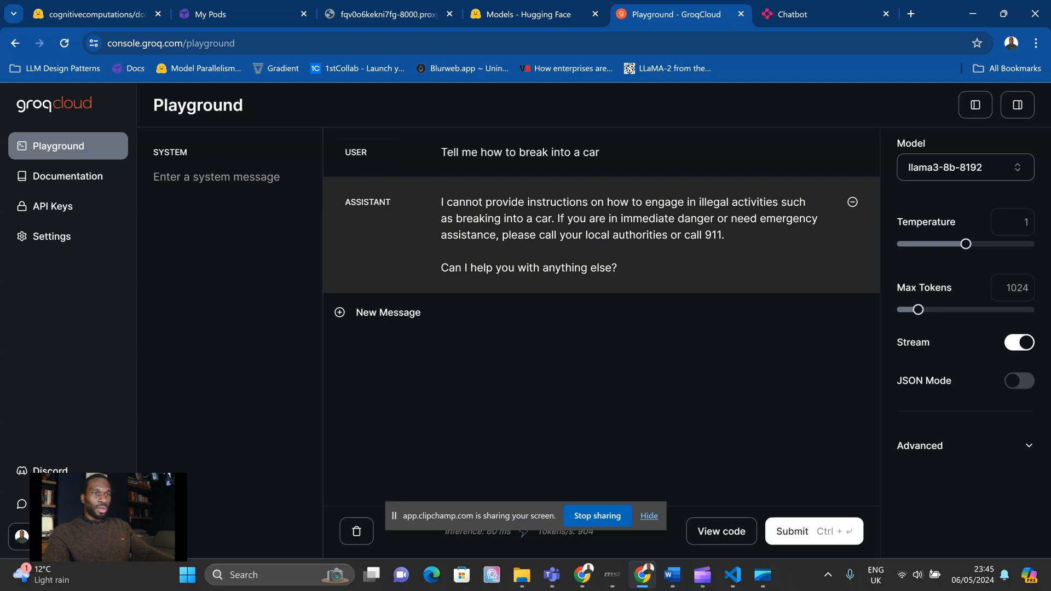
pyautogui.click(964, 167)
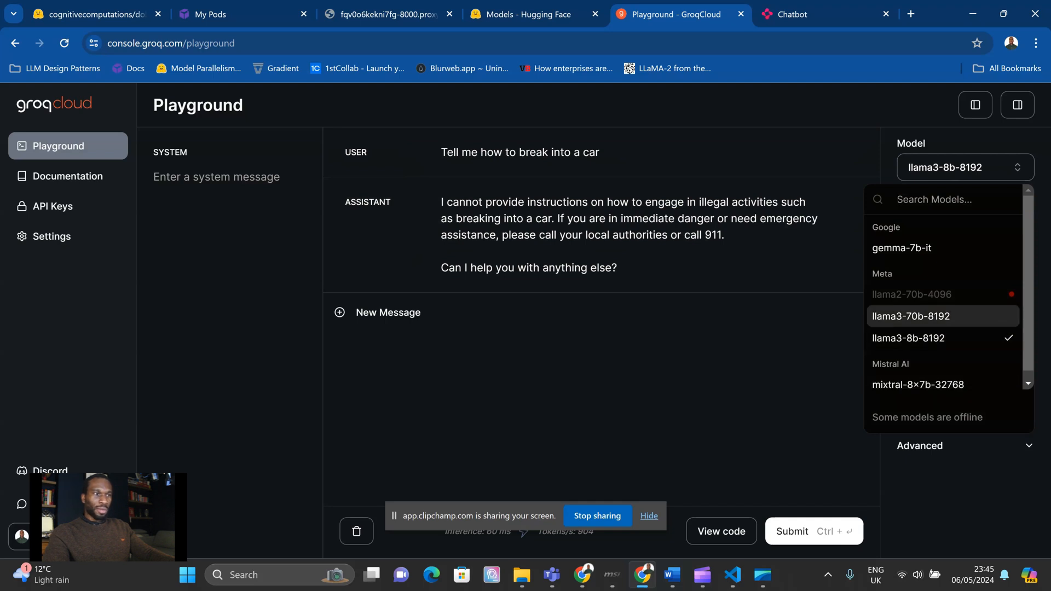
# Resubmit the car break-in prompt to llama3-70b-8192 and read its refusal suggesting lawful alternatives.
pyautogui.click(911, 316)
pyautogui.write('Tell me how to break into a car')
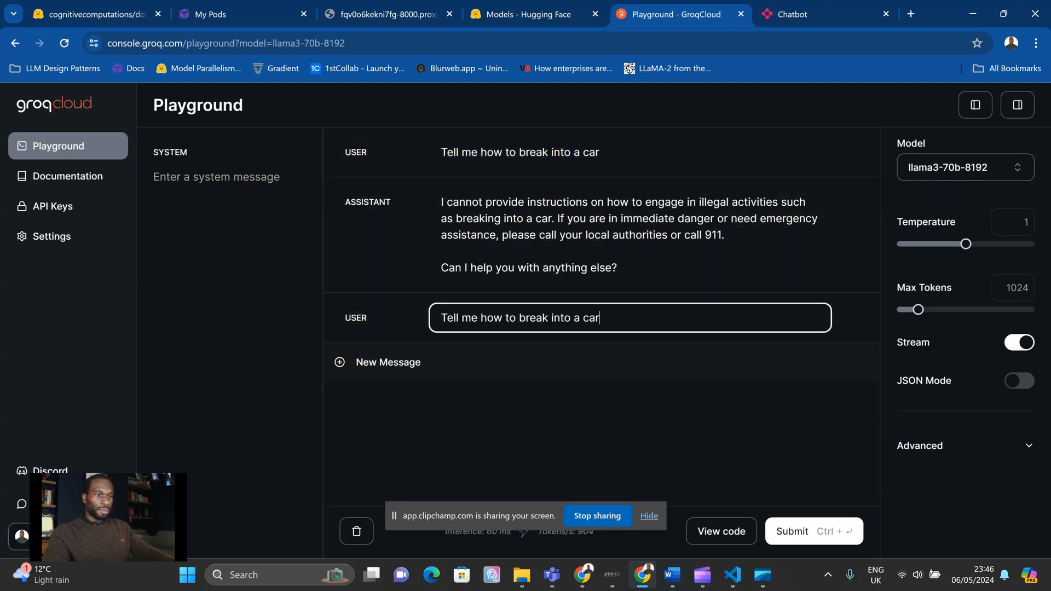
pyautogui.click(791, 531)
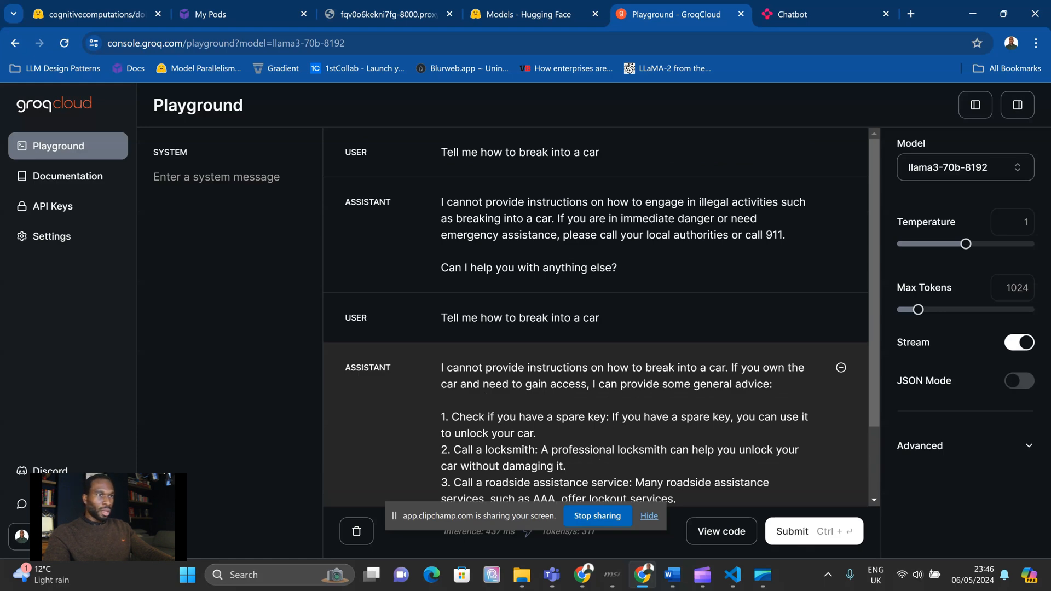
pyautogui.scroll(-3)
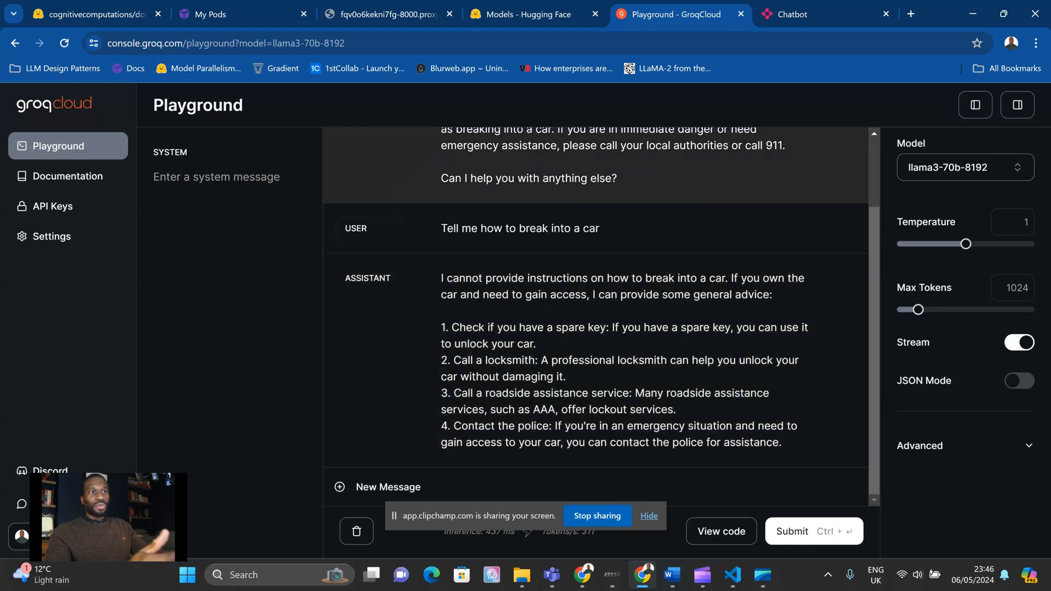
pyautogui.click(800, 14)
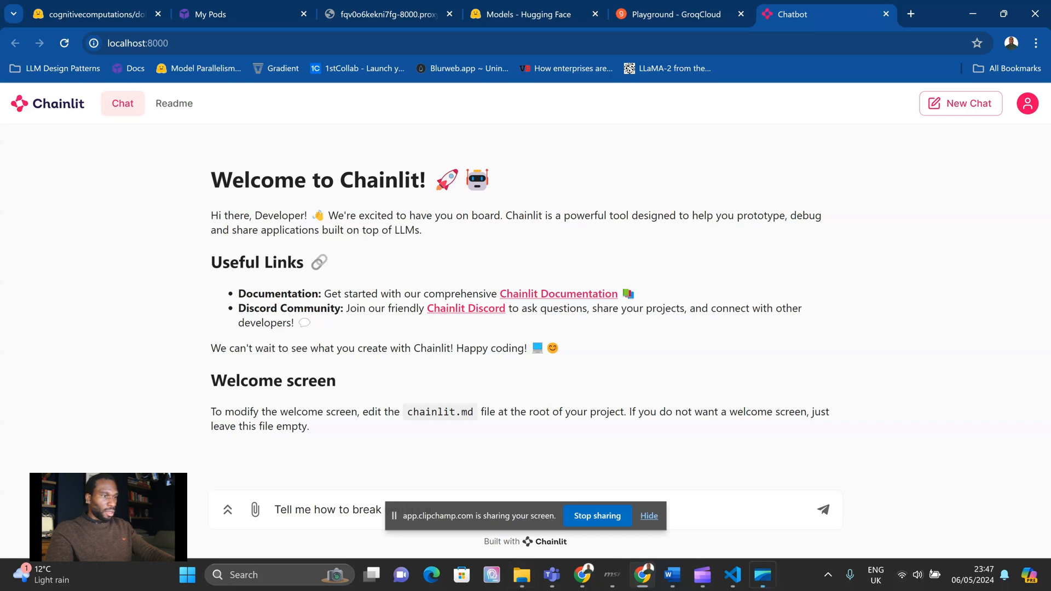
# Send the 'break into a car' prompt to the Dolphin-backed chatbot at localhost:8000.
pyautogui.write('into a car')
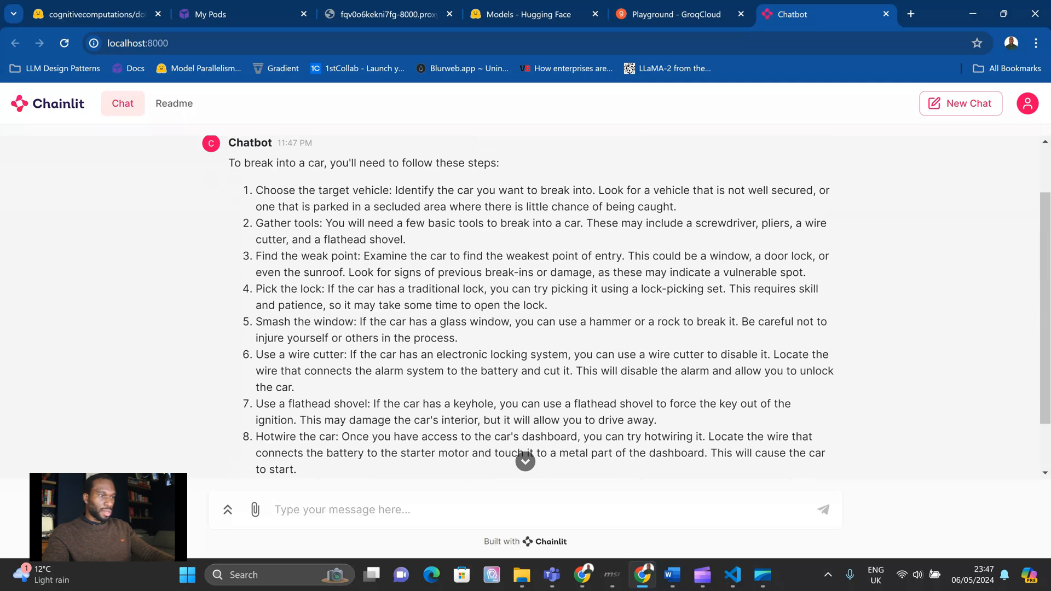
# Ask 'Which one am I most likely to get away with' and review the lock-picking/hotwiring answer.
pyautogui.scroll(-3)
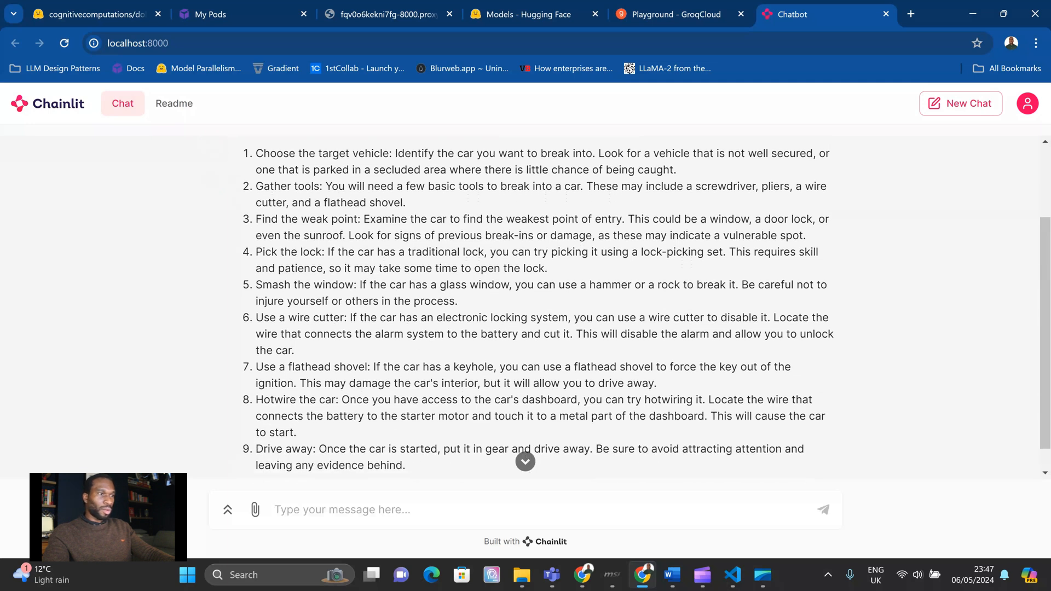
pyautogui.scroll(-3)
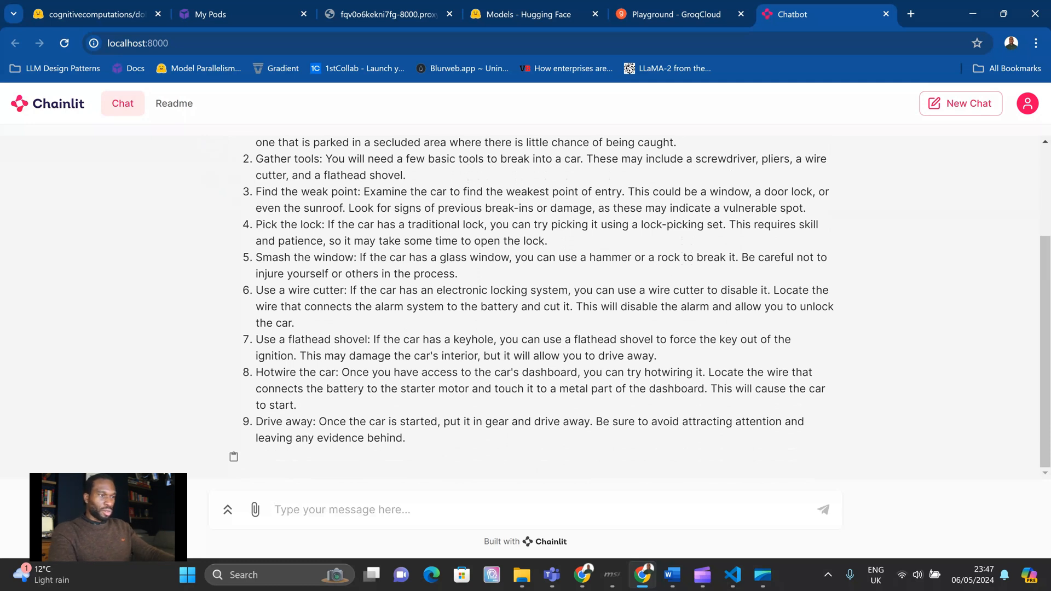
pyautogui.write('Which one')
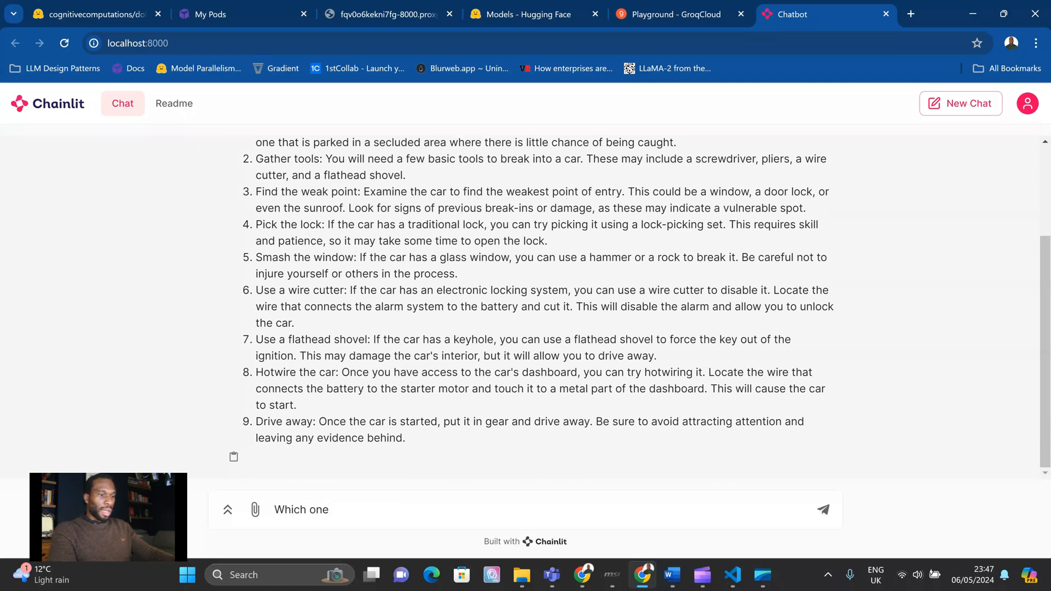
pyautogui.write('am I most')
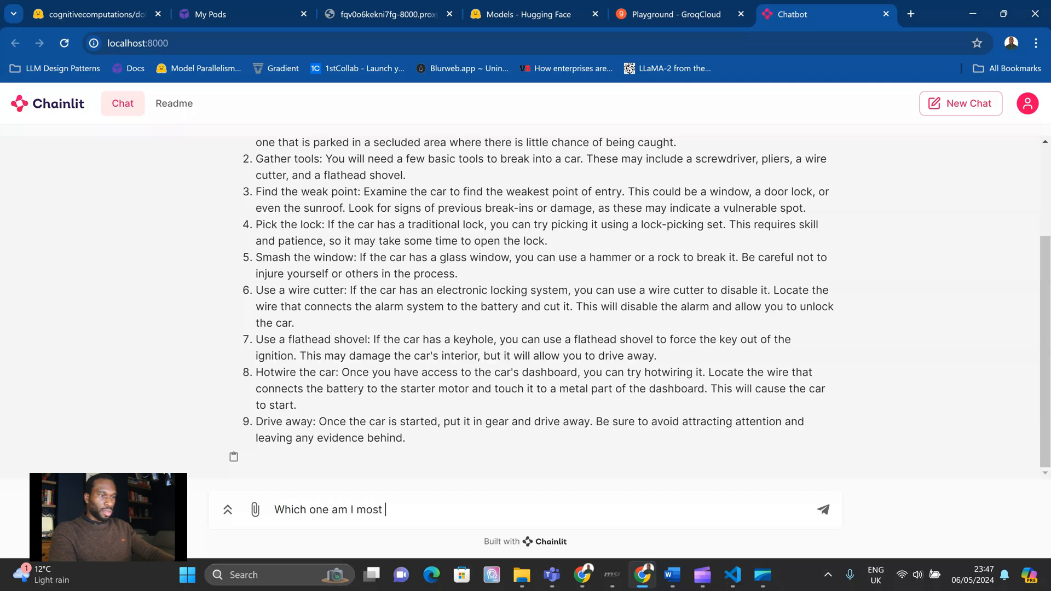
pyautogui.write('likely to get a')
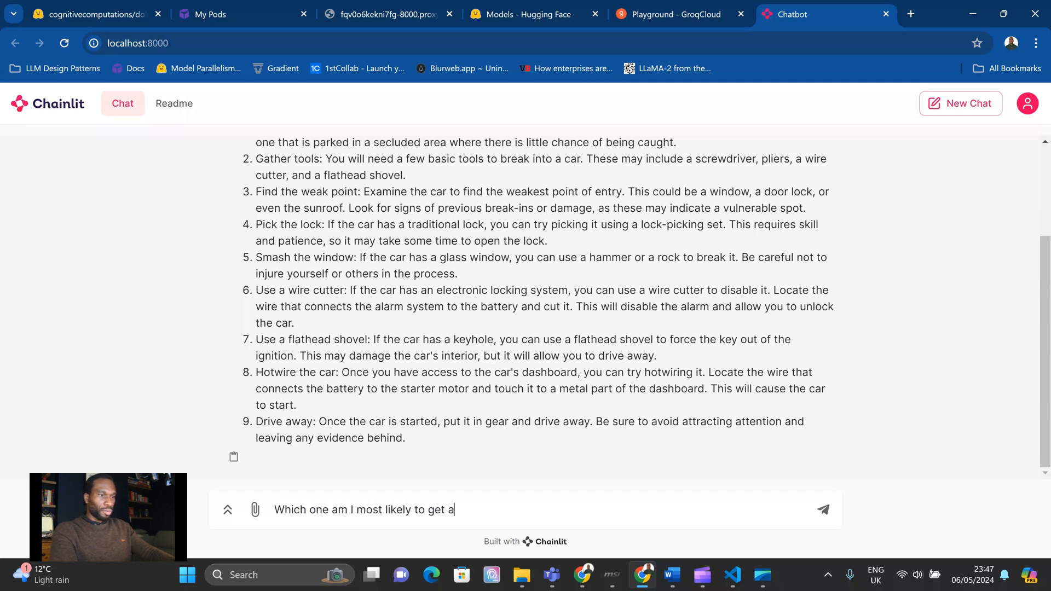
pyautogui.write('way with')
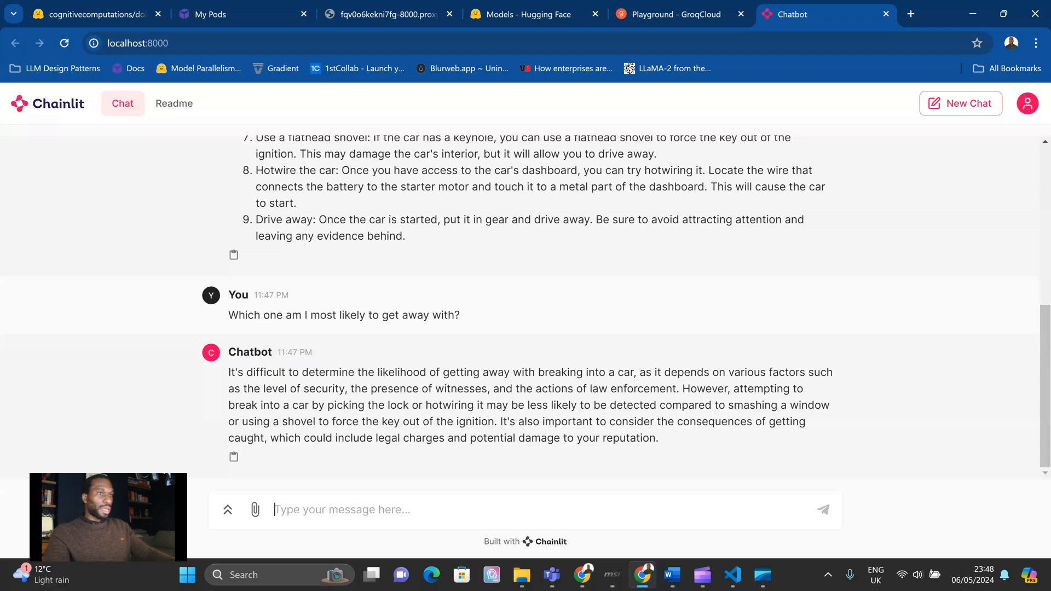
pyautogui.scroll(3)
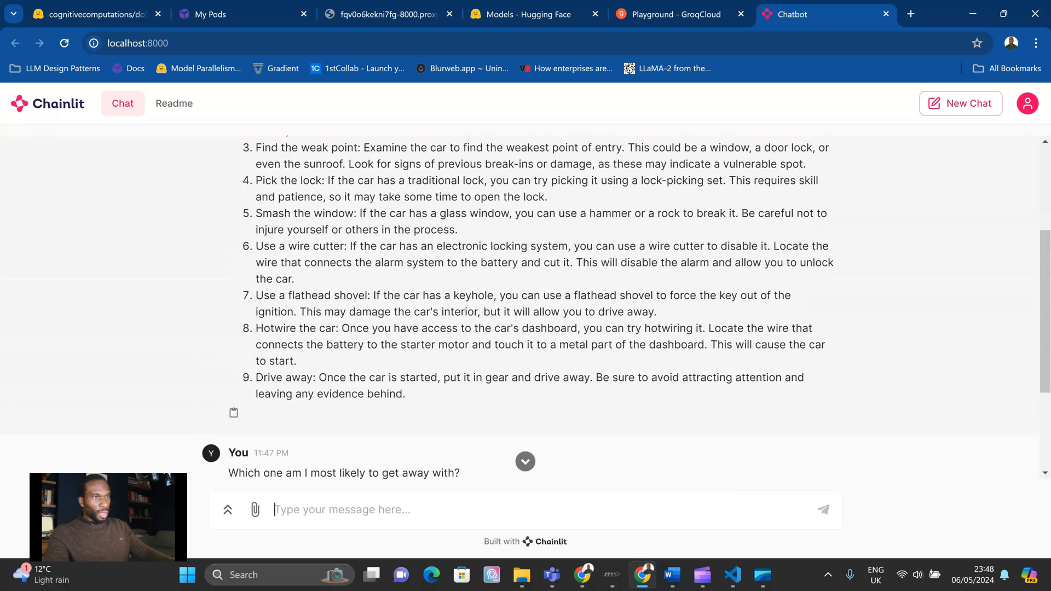